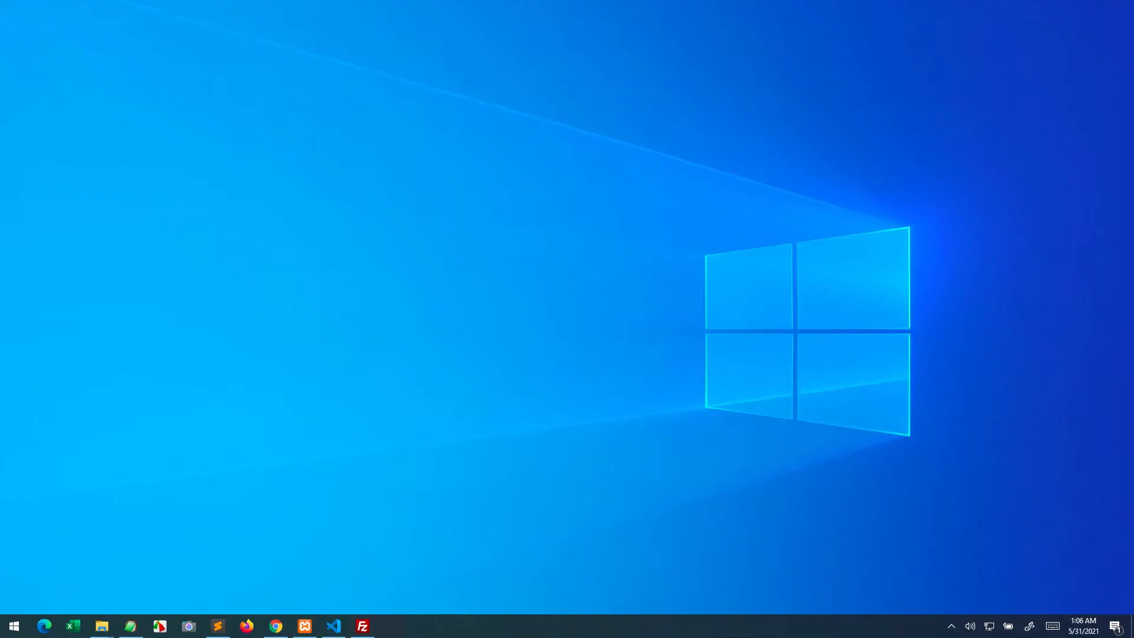
{"action": "mouse_move", "coordinate": [344, 444]}
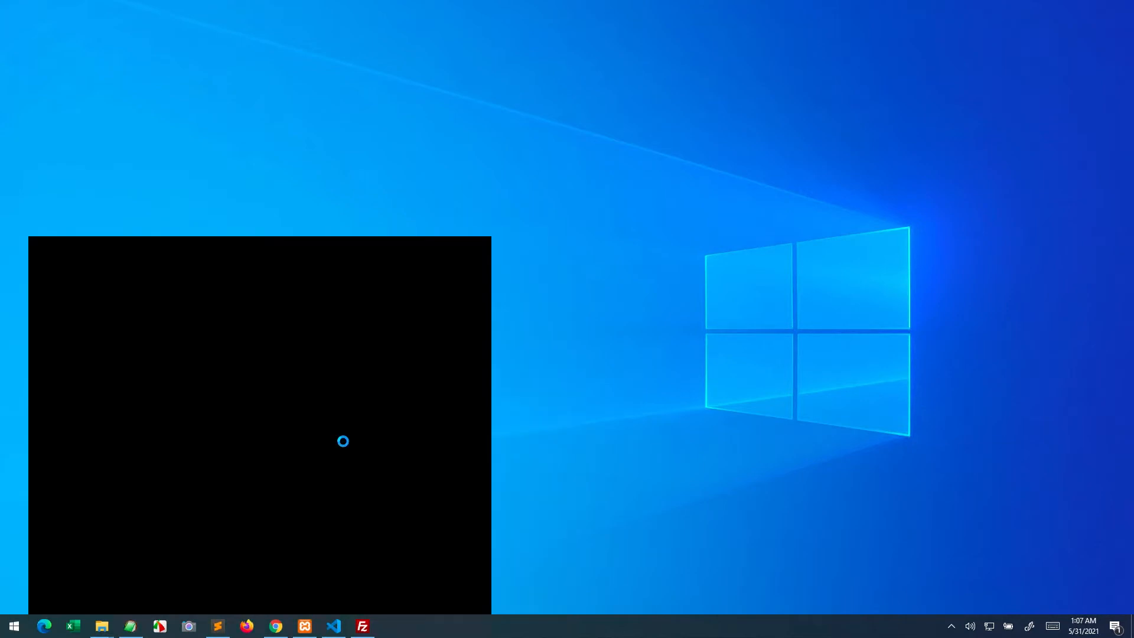
Search Start for 'local group policy' and open the Group Policy Editor
{"action": "type", "text": "local group"}
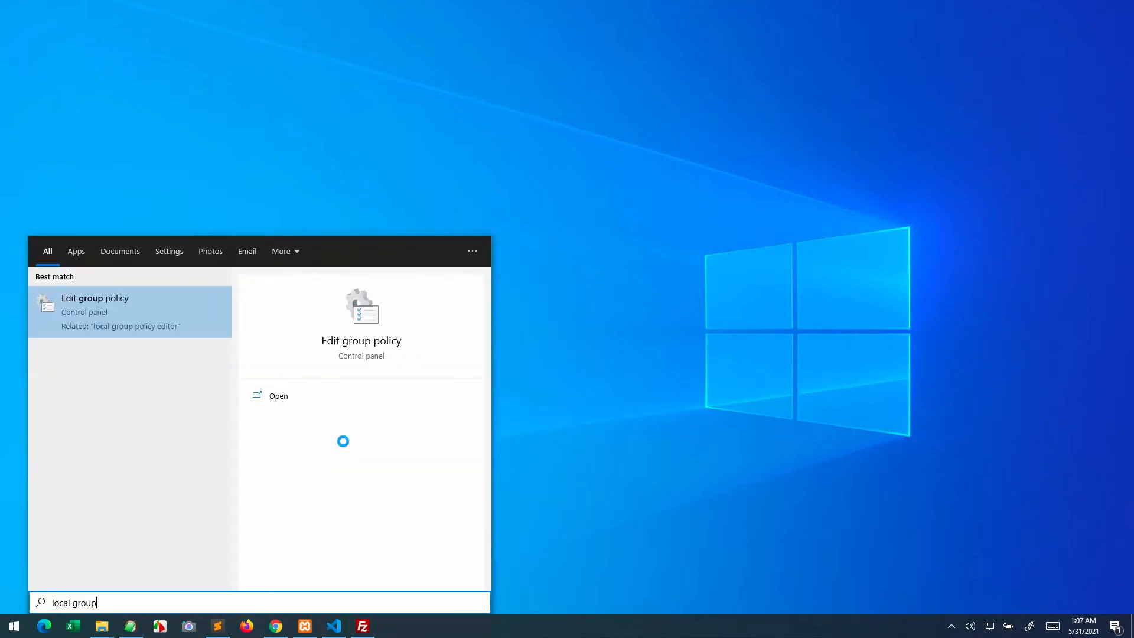
{"action": "type", "text": "policy"}
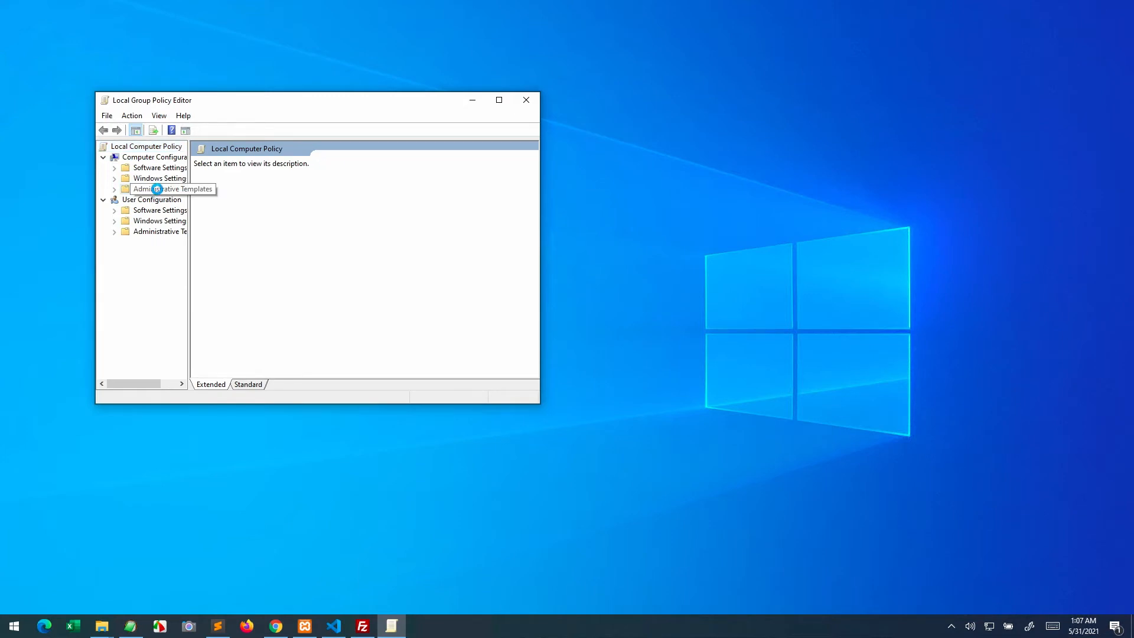
Navigate Administrative Templates > Windows Components > Remote Desktop Services > Remote Desktop Session Host
{"action": "left_click", "coordinate": [171, 189]}
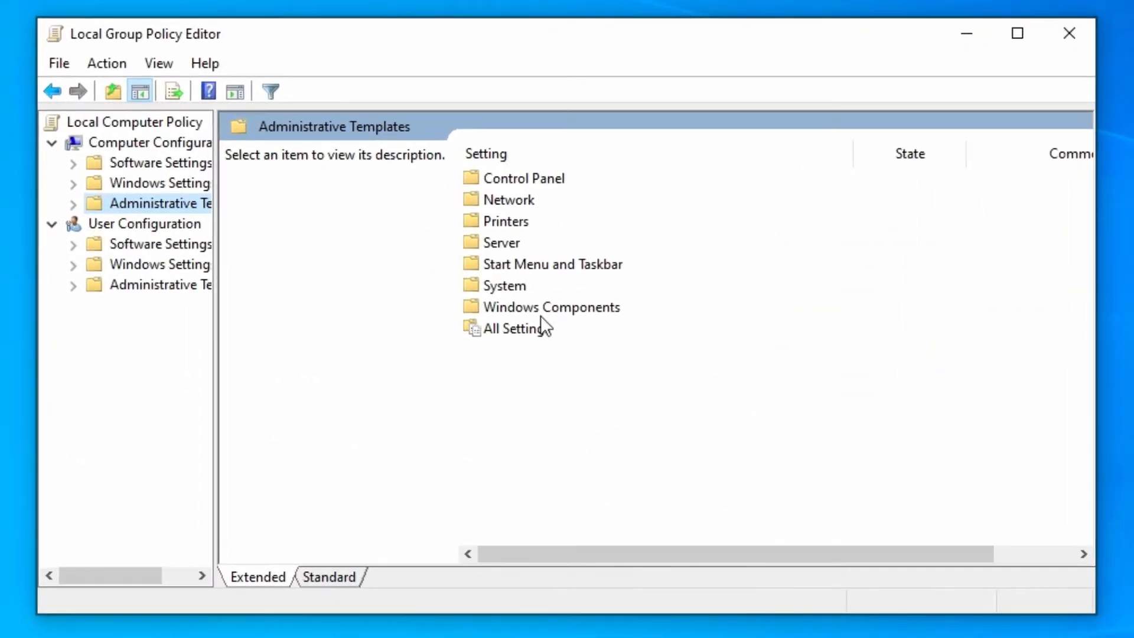
{"action": "double_click", "coordinate": [551, 306]}
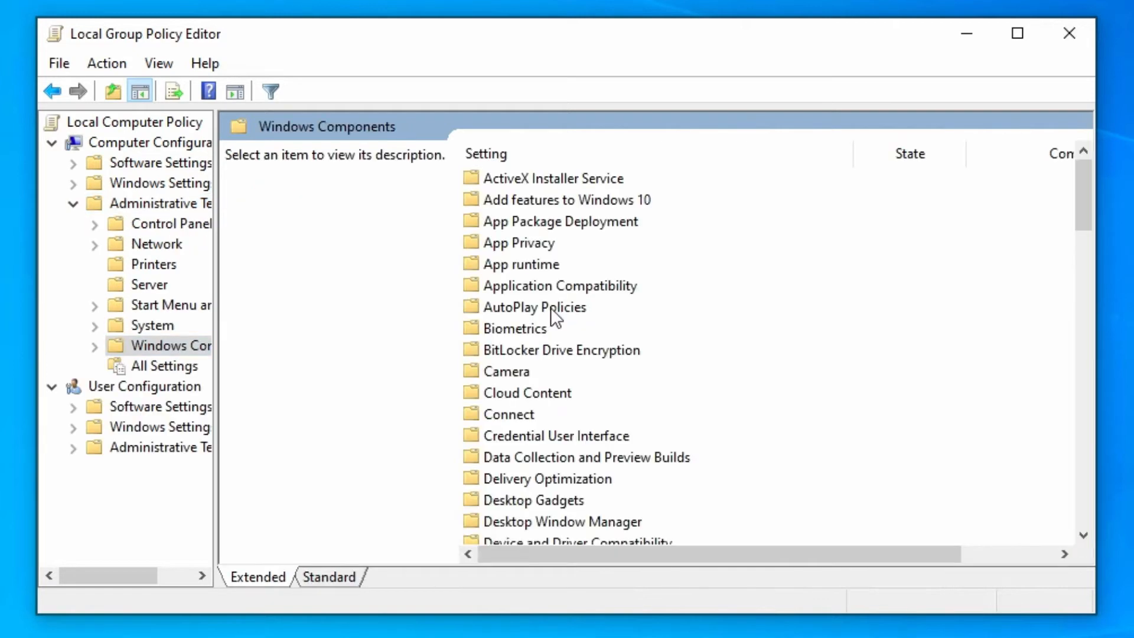
{"action": "mouse_move", "coordinate": [566, 400]}
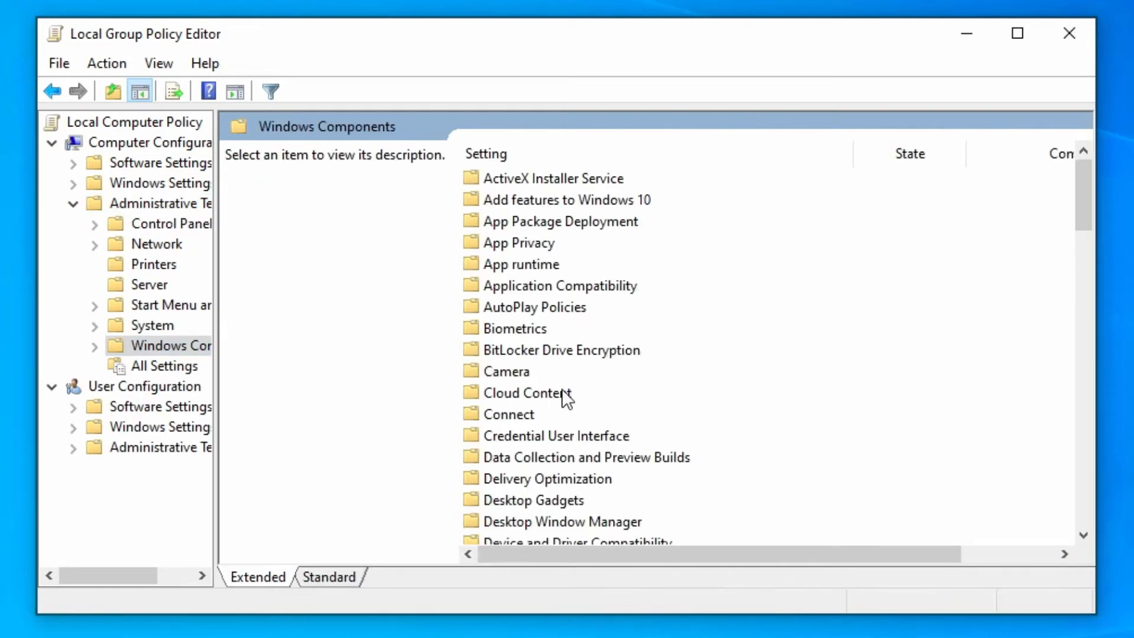
{"action": "scroll", "scroll_direction": "down", "scroll_amount": 3}
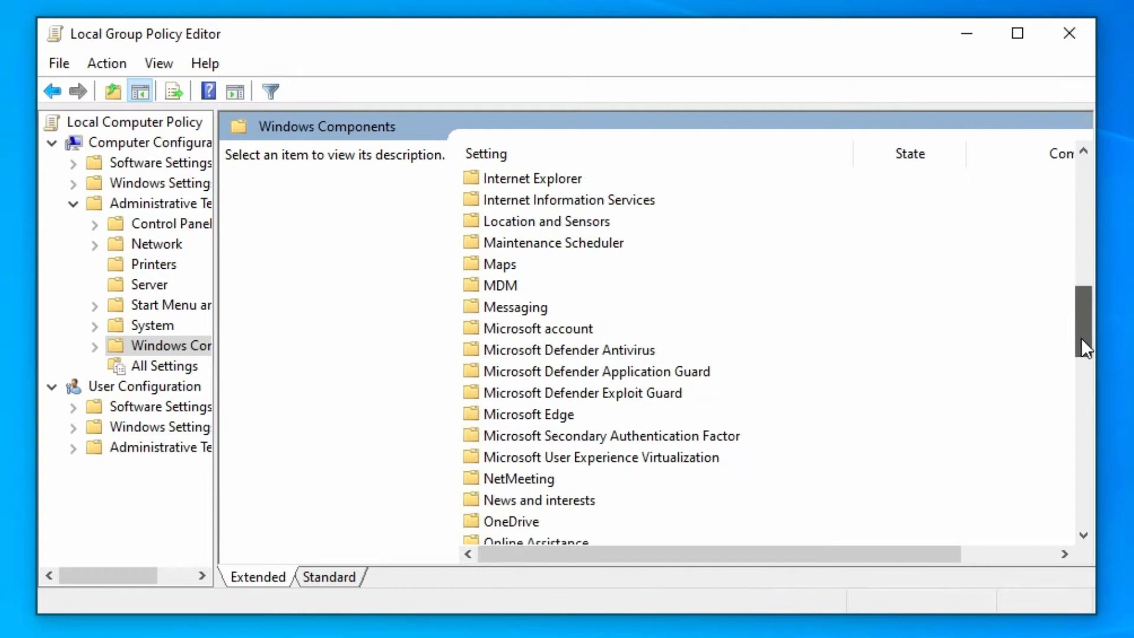
{"action": "scroll", "scroll_direction": "down", "scroll_amount": 3}
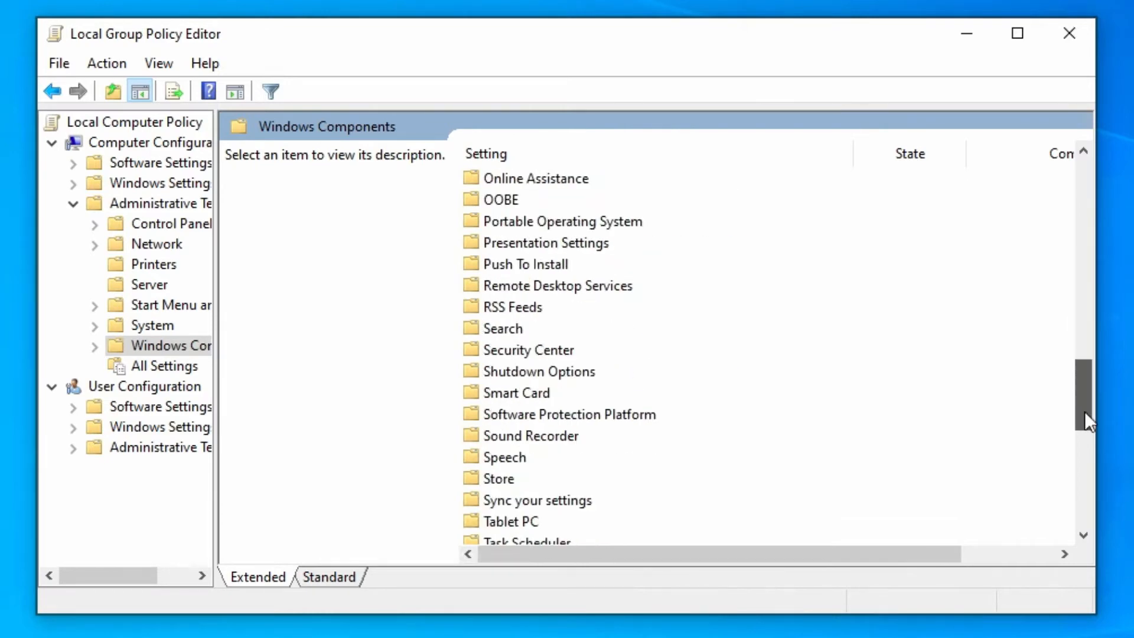
{"action": "mouse_move", "coordinate": [561, 291]}
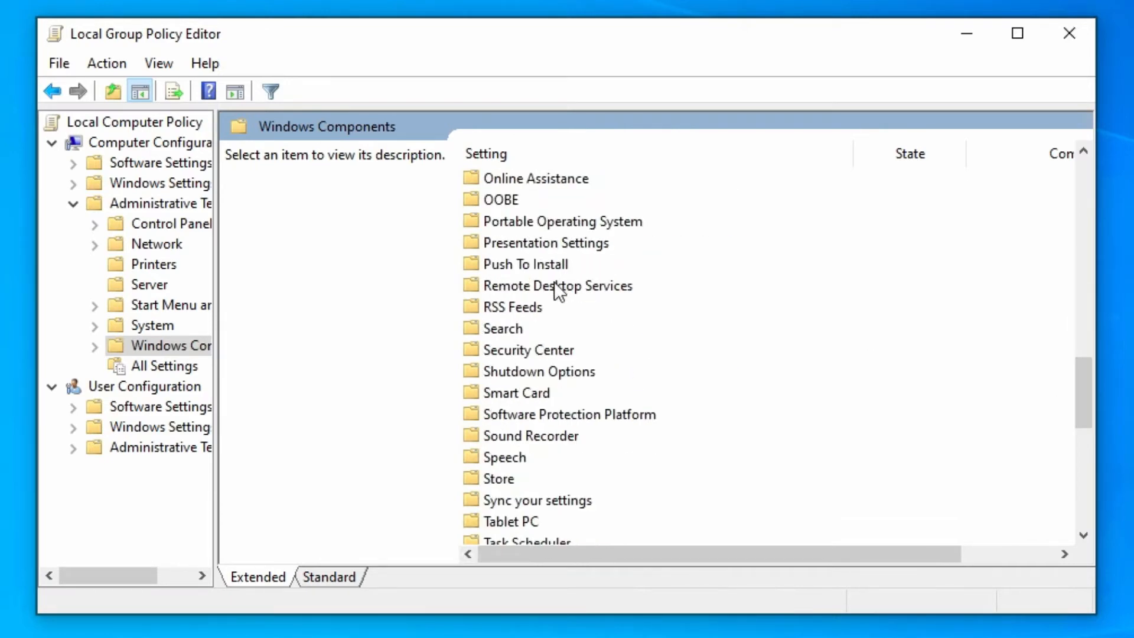
{"action": "double_click", "coordinate": [557, 285]}
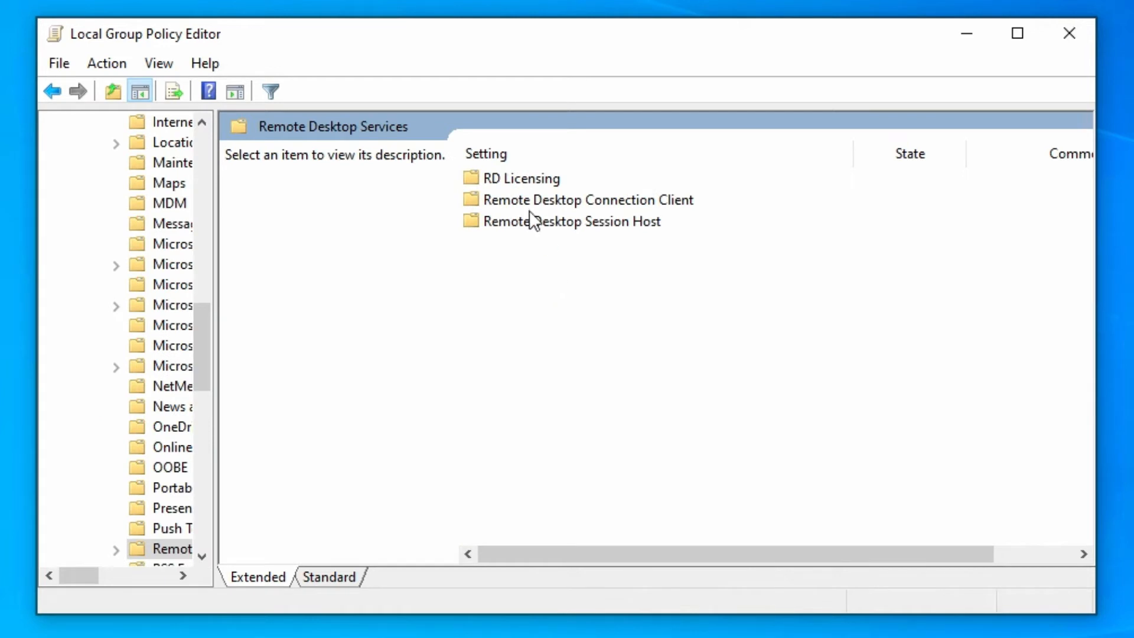
{"action": "double_click", "coordinate": [592, 221]}
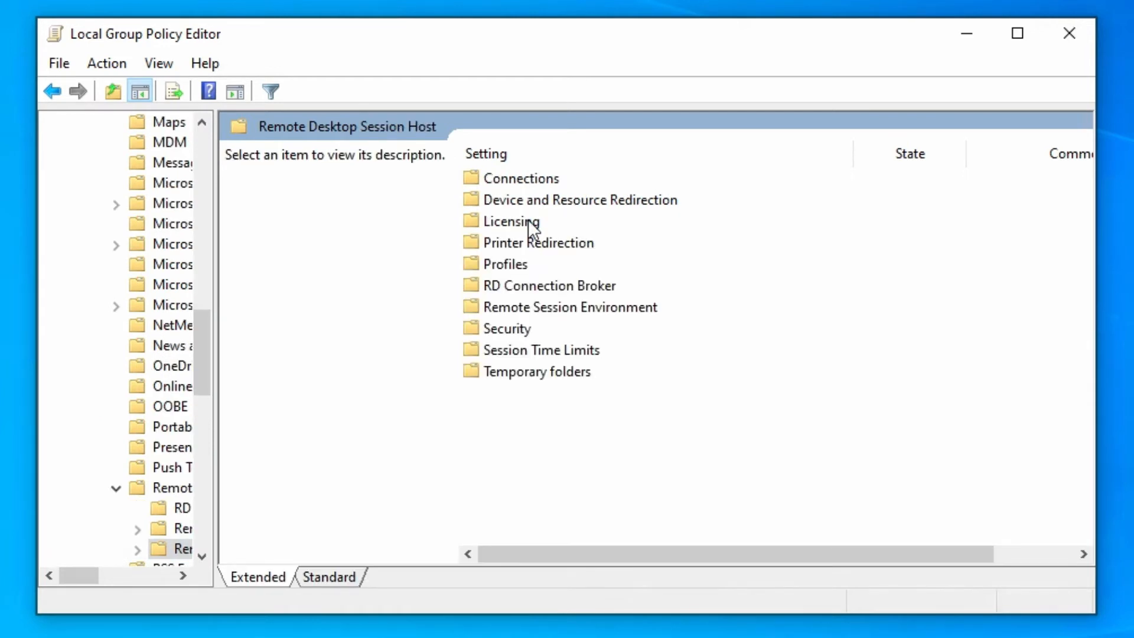
{"action": "mouse_move", "coordinate": [539, 419]}
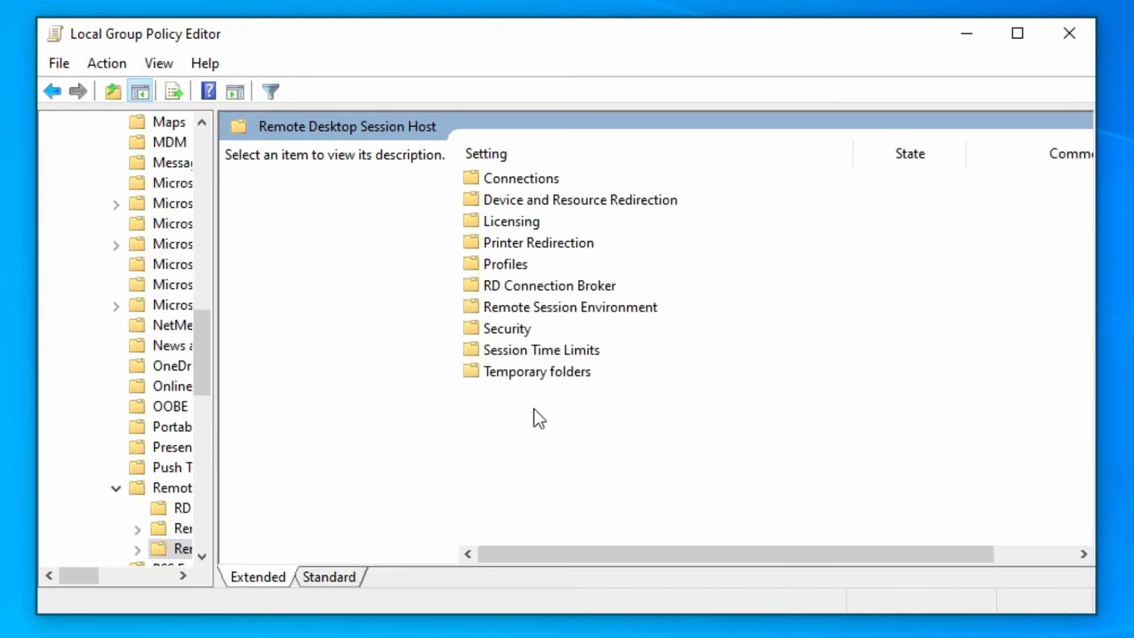
{"action": "mouse_move", "coordinate": [524, 360]}
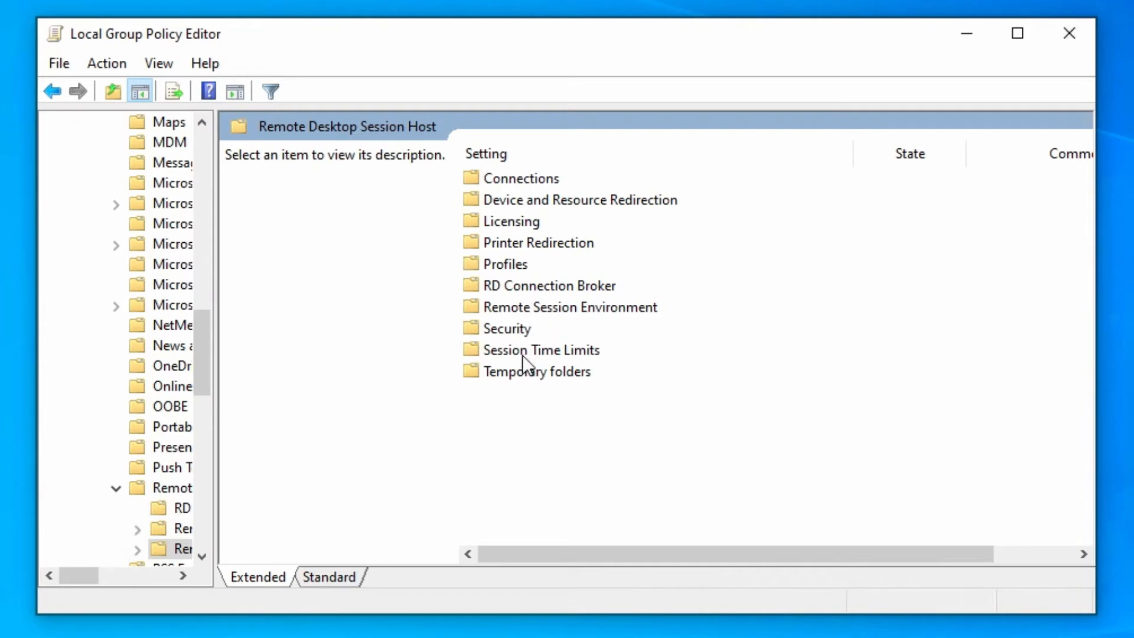
{"action": "mouse_move", "coordinate": [531, 184]}
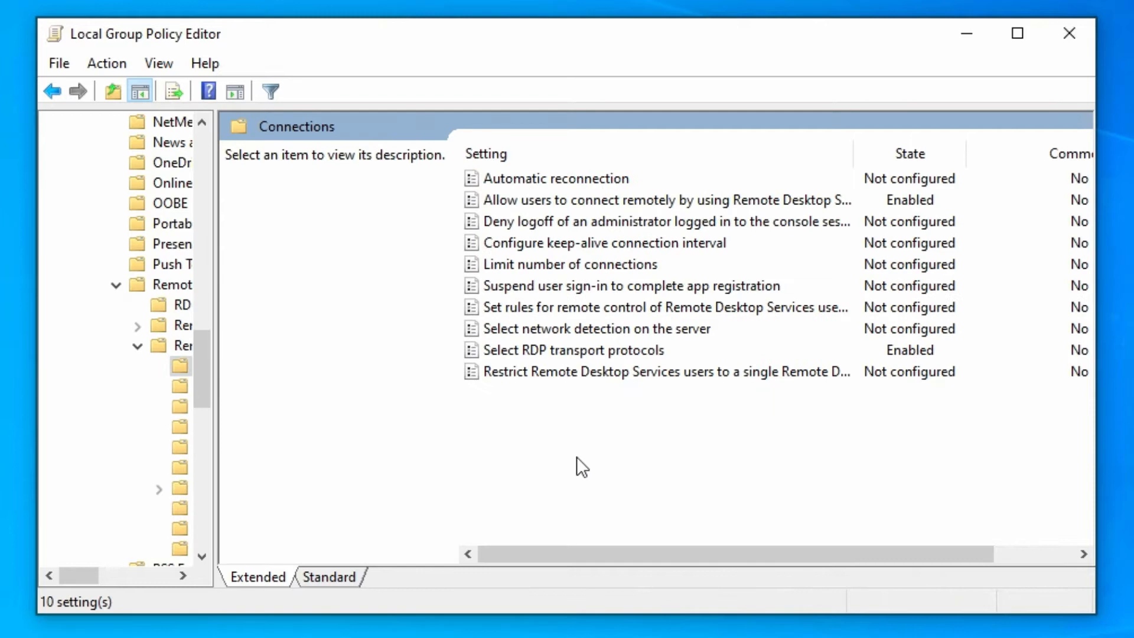
{"action": "mouse_move", "coordinate": [1097, 465]}
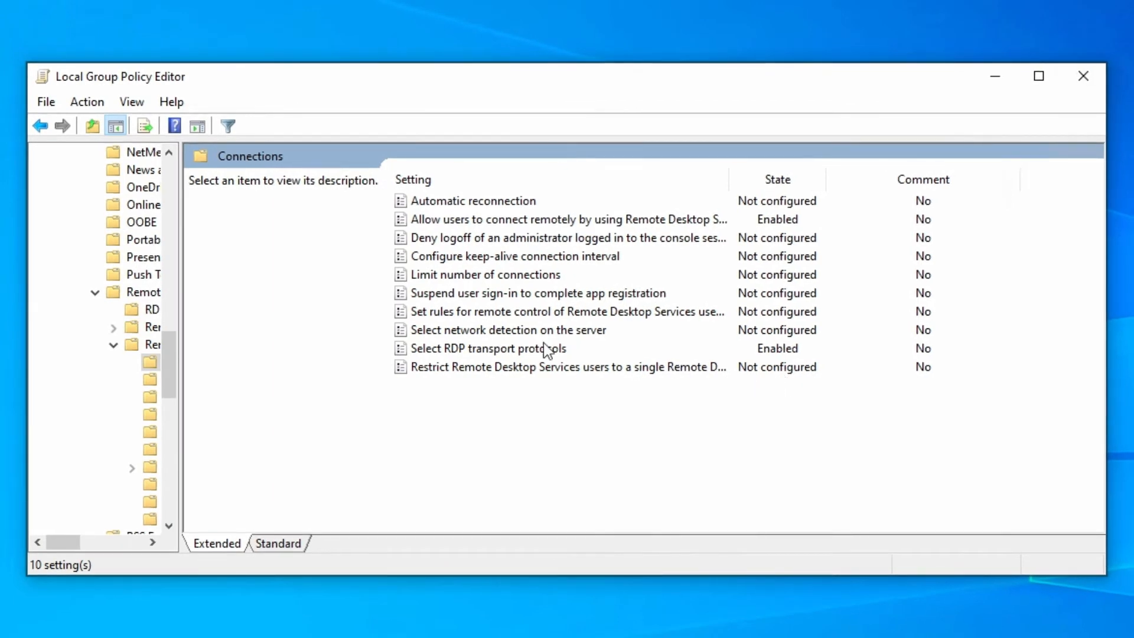
{"action": "left_click", "coordinate": [489, 347]}
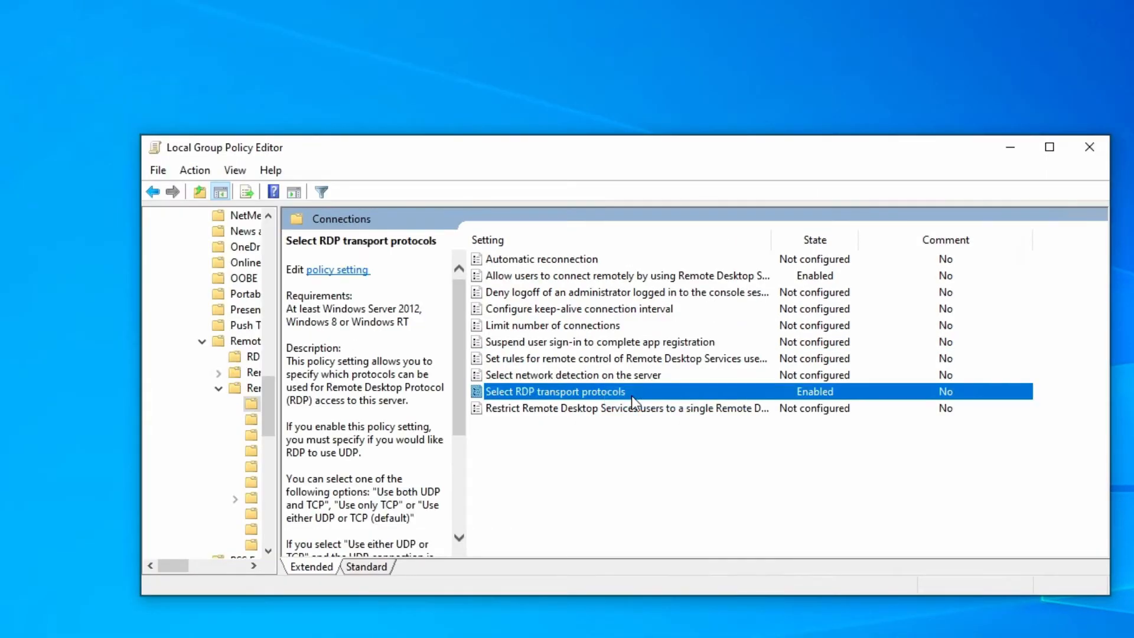
{"action": "double_click", "coordinate": [555, 391]}
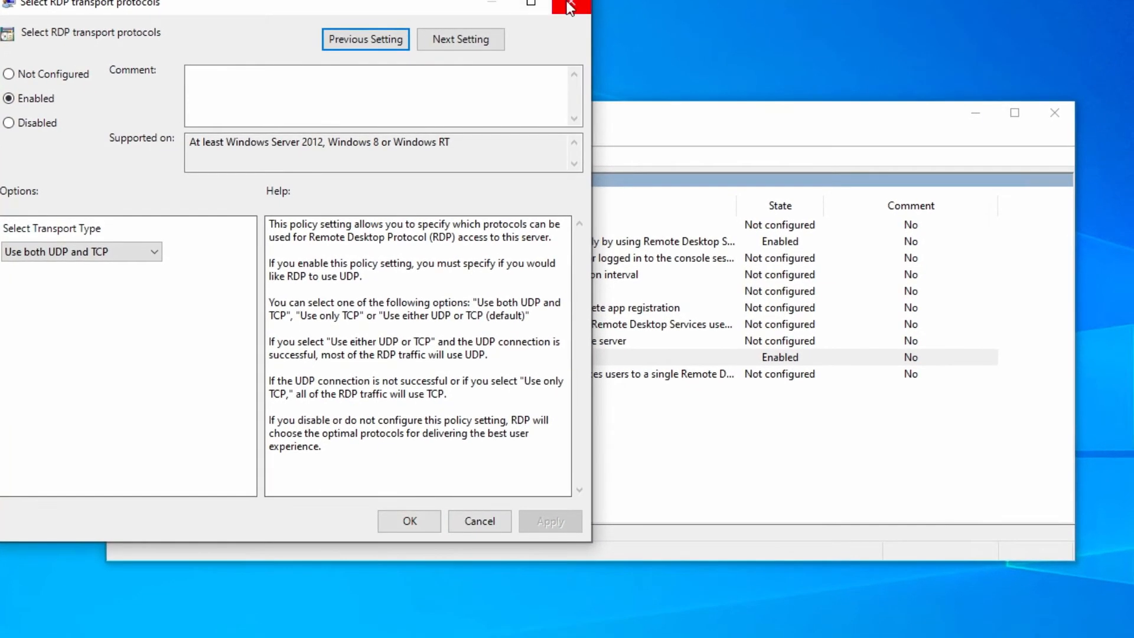
{"action": "left_click", "coordinate": [571, 6]}
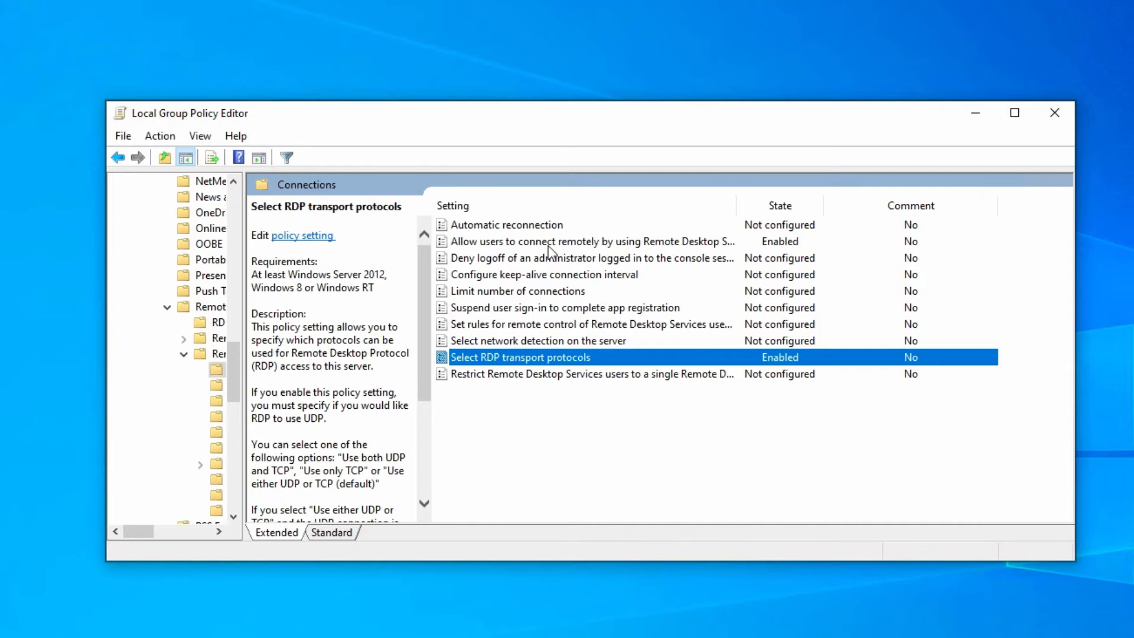
{"action": "left_click", "coordinate": [586, 241]}
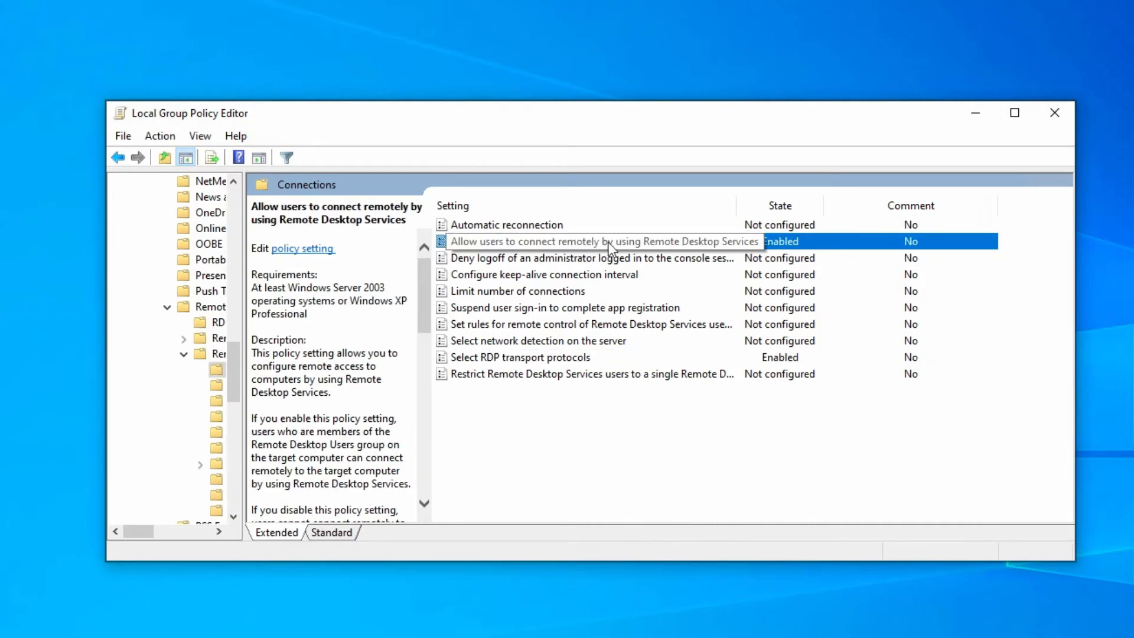
{"action": "mouse_move", "coordinate": [721, 309]}
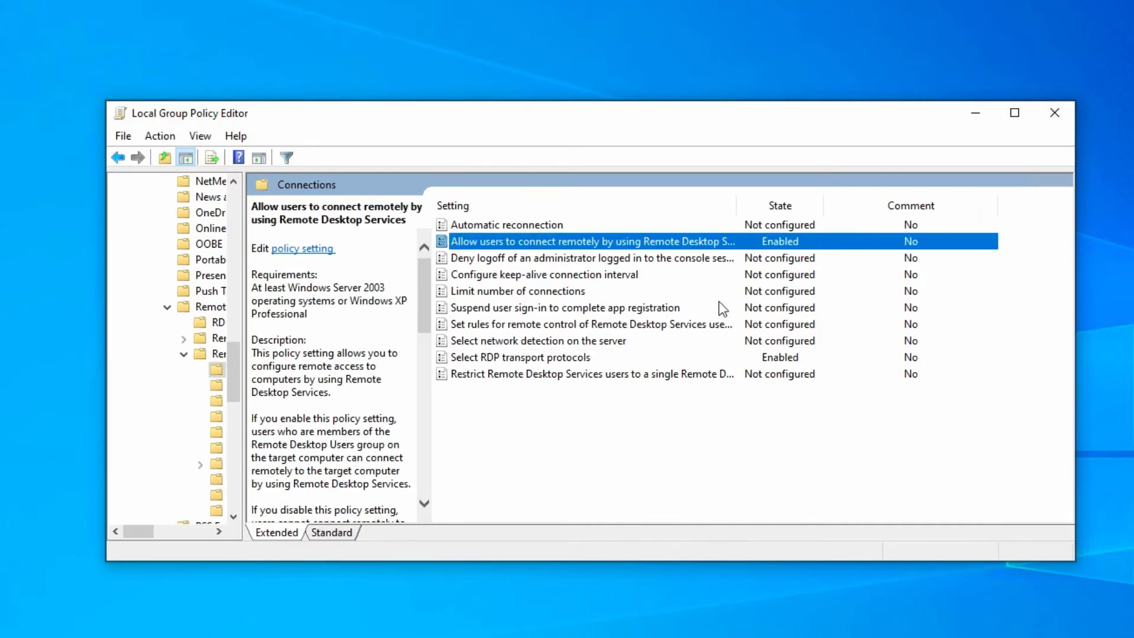
{"action": "mouse_move", "coordinate": [734, 373]}
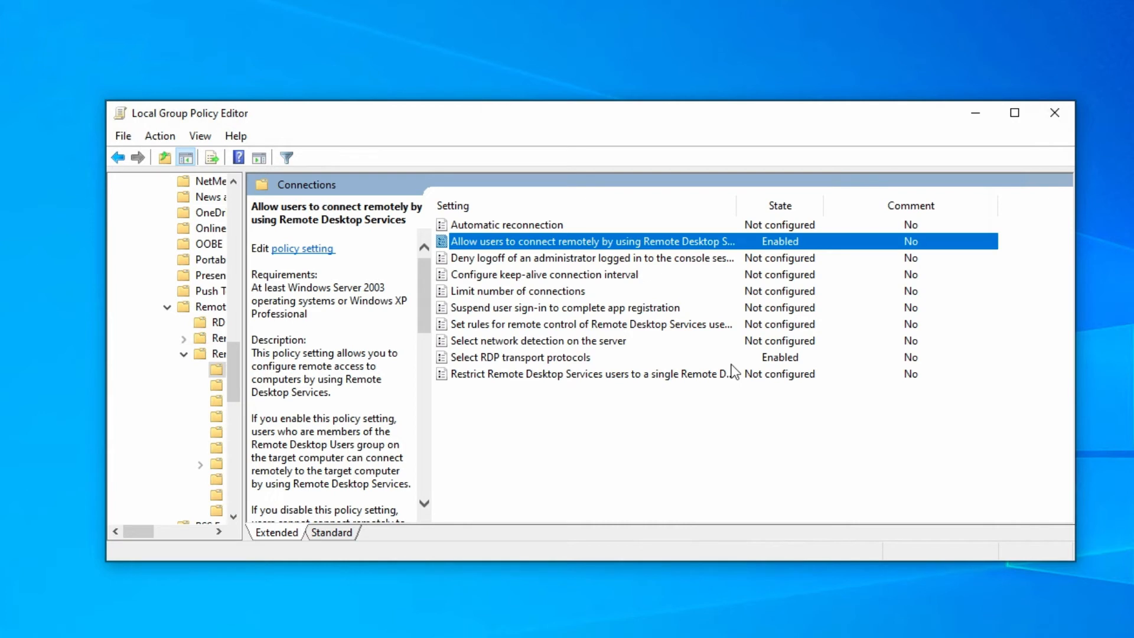
{"action": "left_click", "coordinate": [1054, 113]}
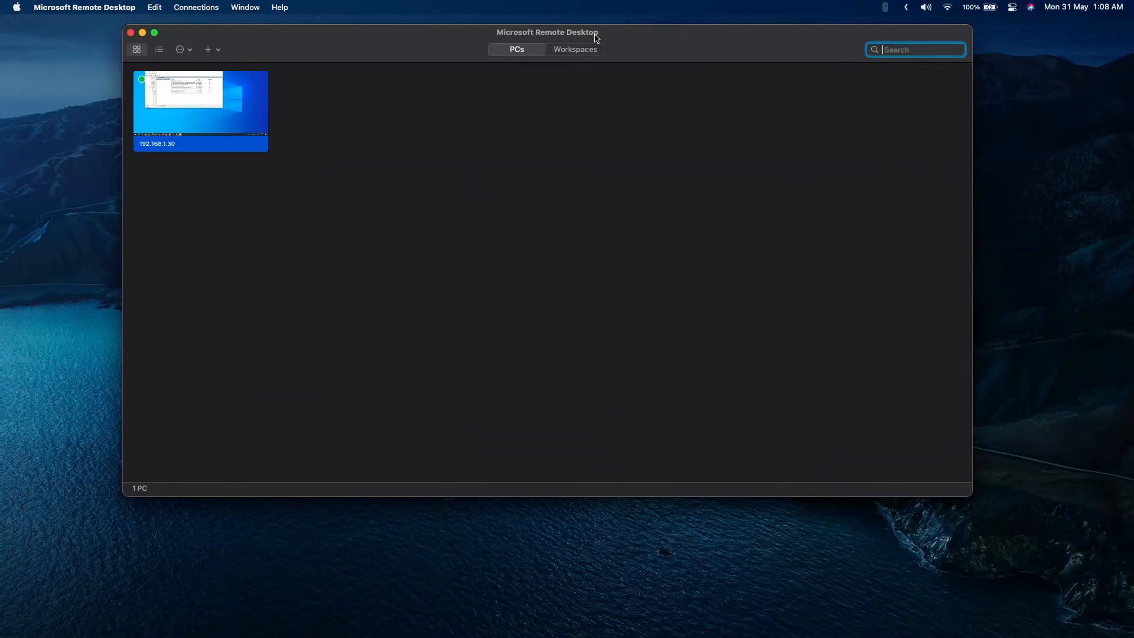
{"action": "mouse_move", "coordinate": [545, 255]}
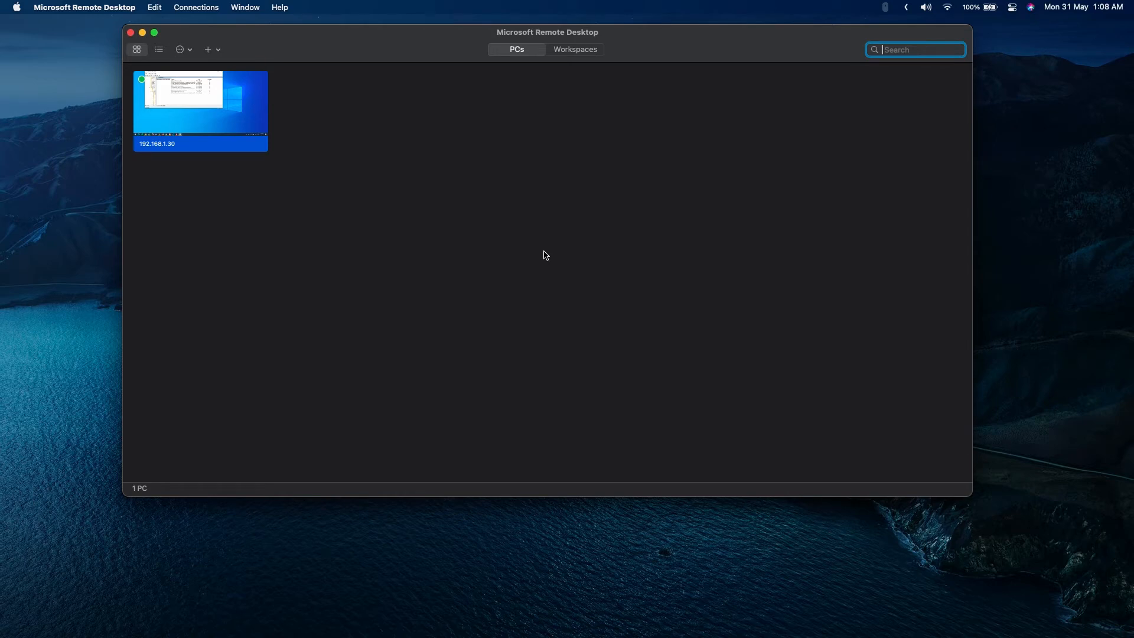
{"action": "mouse_move", "coordinate": [245, 87]}
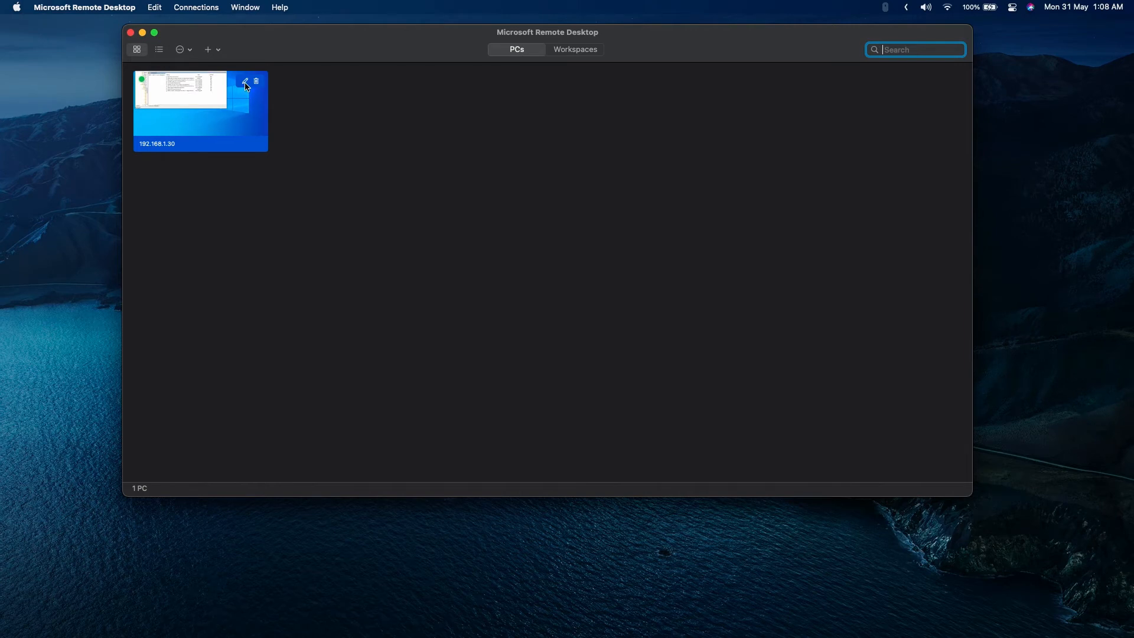
{"action": "left_click", "coordinate": [244, 81]}
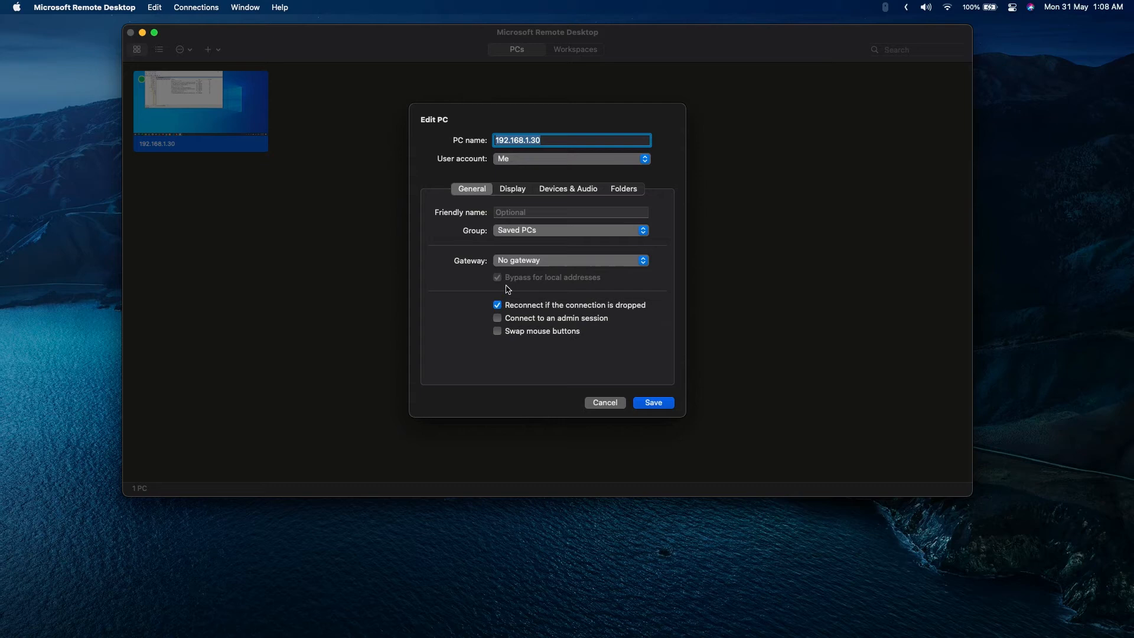
{"action": "left_click", "coordinate": [512, 189]}
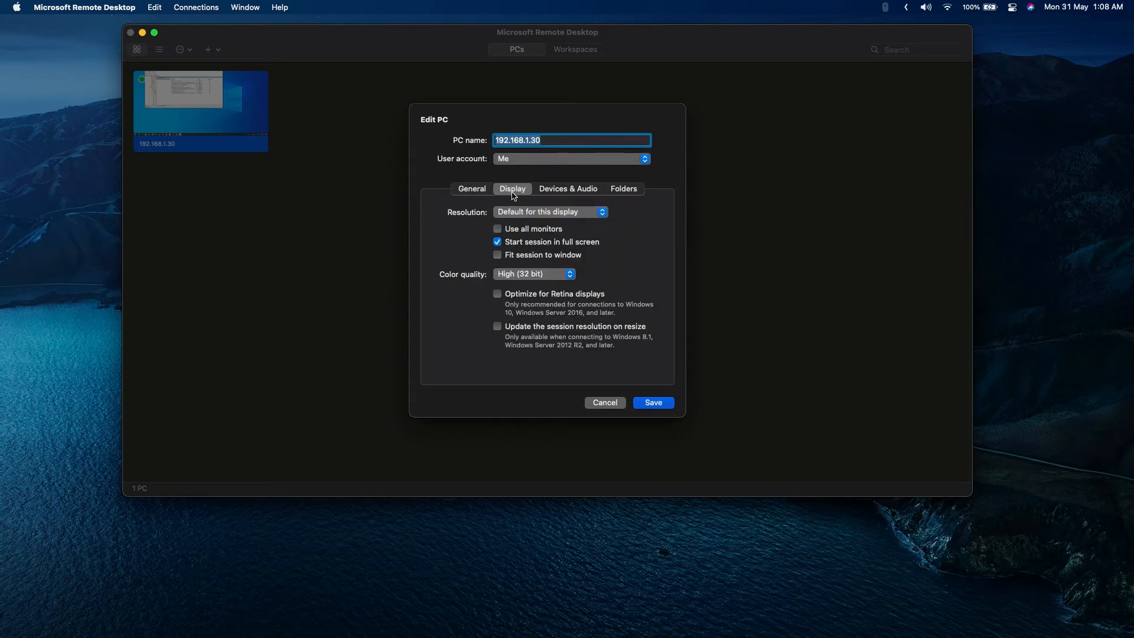
{"action": "mouse_move", "coordinate": [581, 248]}
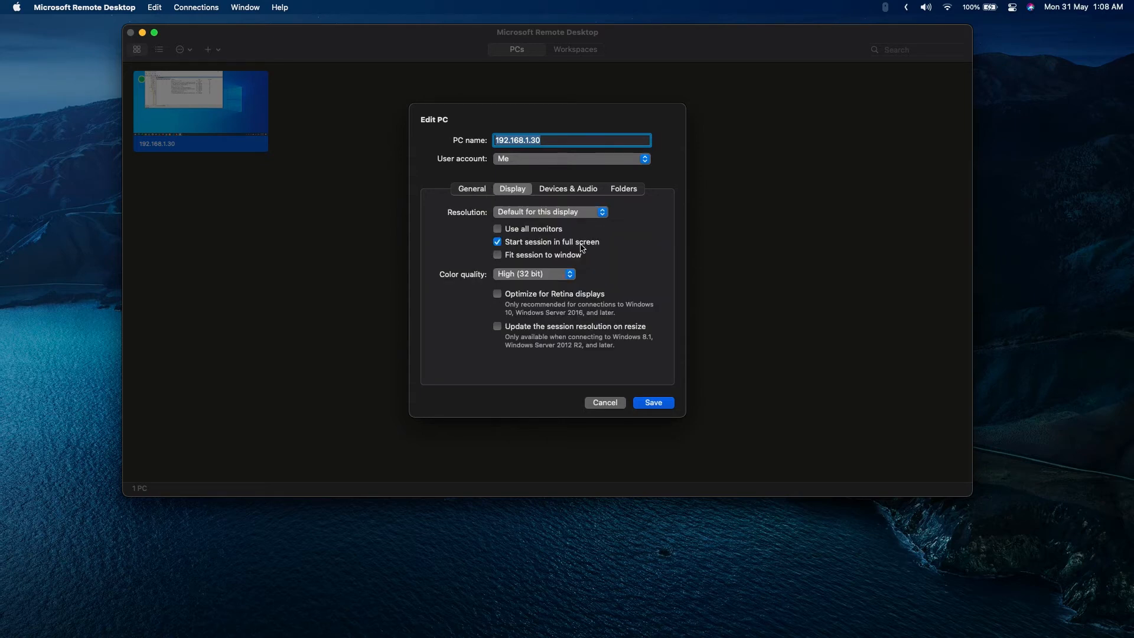
{"action": "mouse_move", "coordinate": [516, 180]}
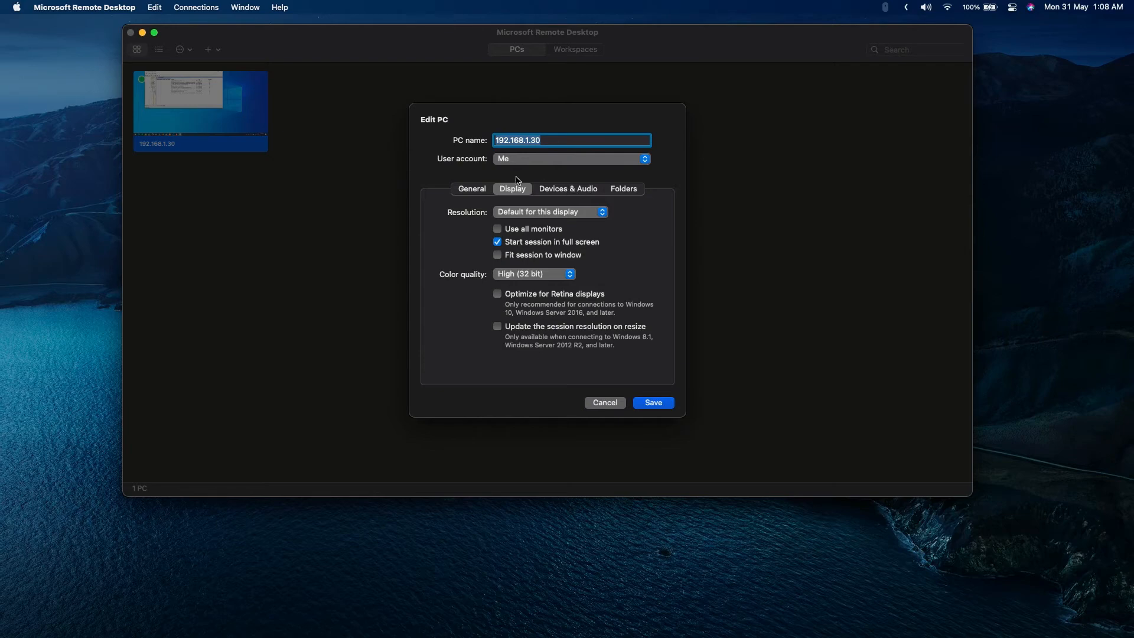
{"action": "left_click", "coordinate": [604, 403]}
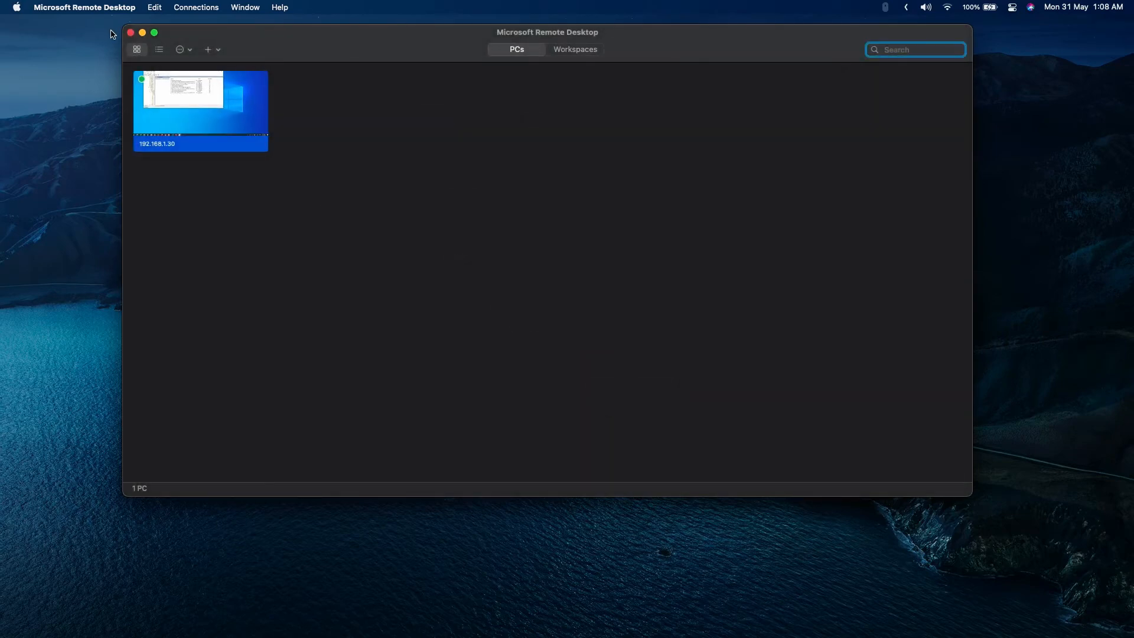
{"action": "left_click", "coordinate": [84, 7]}
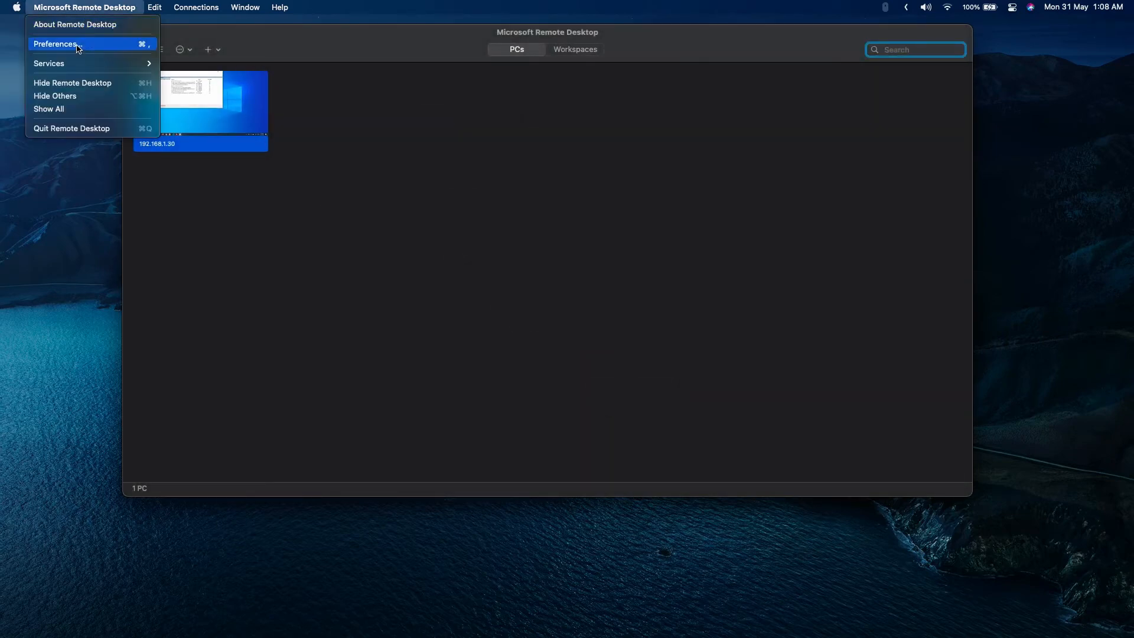
{"action": "left_click", "coordinate": [54, 43]}
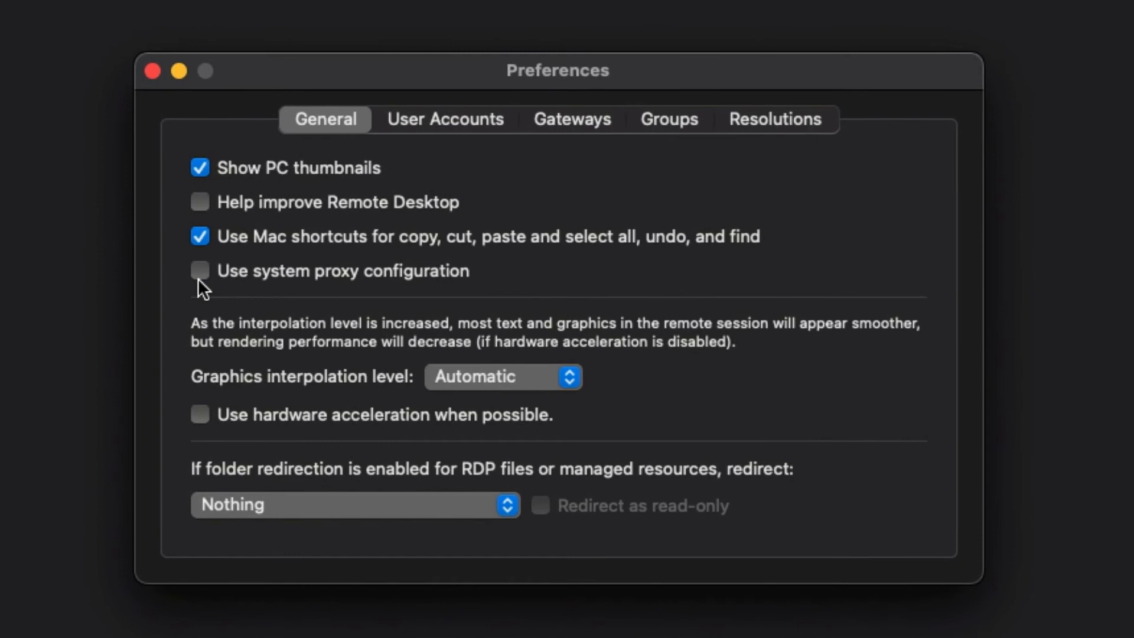
{"action": "mouse_move", "coordinate": [302, 288]}
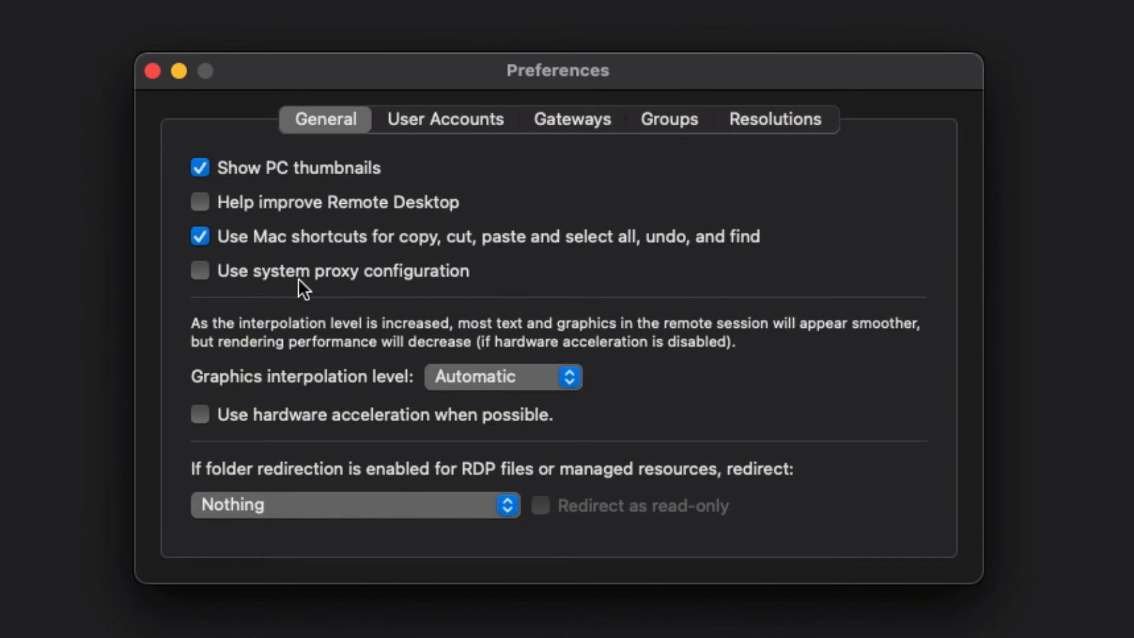
{"action": "mouse_move", "coordinate": [252, 280]}
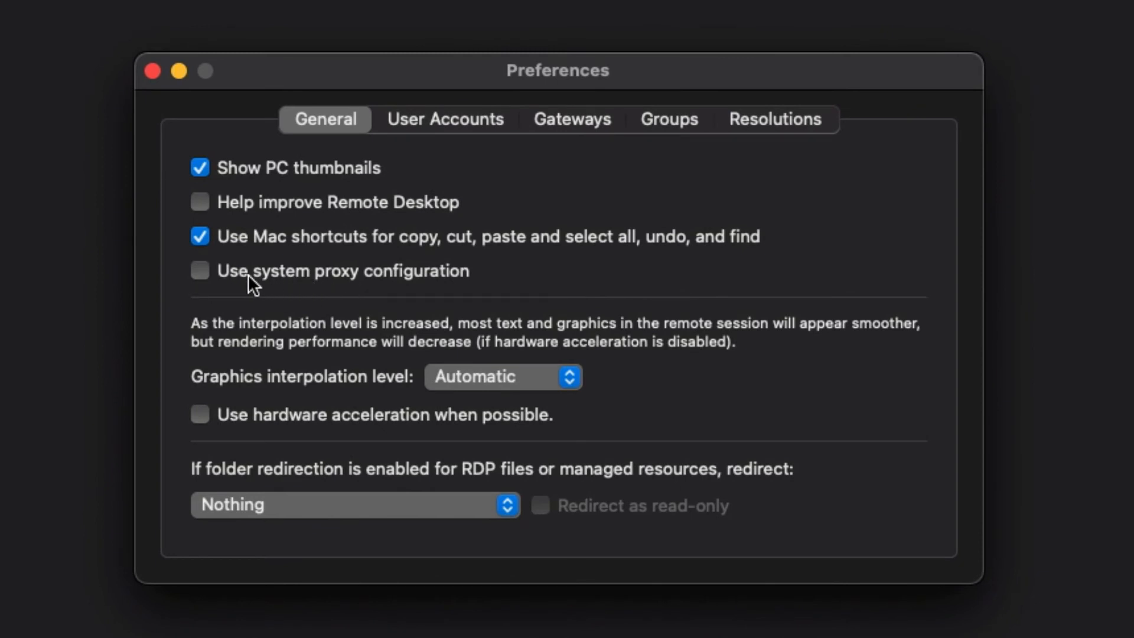
{"action": "mouse_move", "coordinate": [201, 415]}
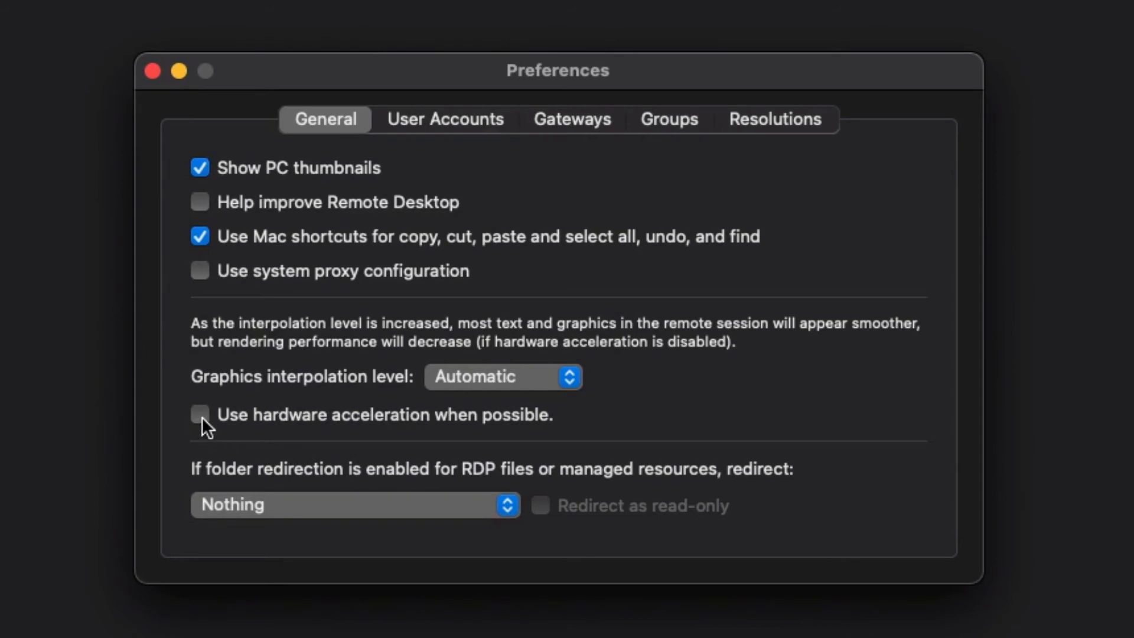
{"action": "mouse_move", "coordinate": [233, 433]}
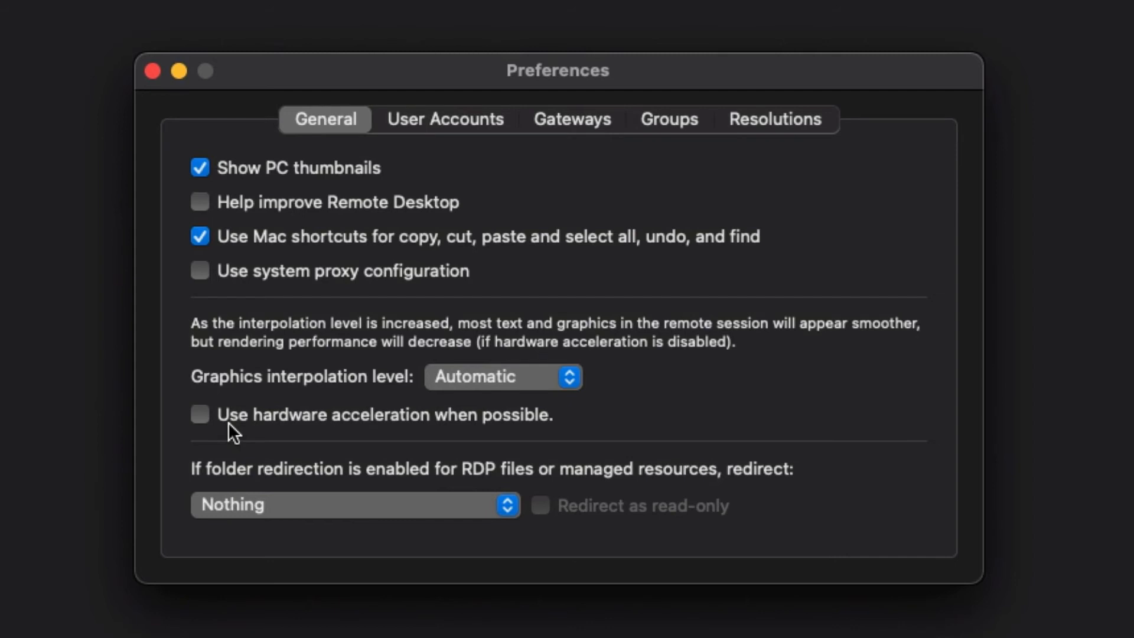
{"action": "mouse_move", "coordinate": [216, 431]}
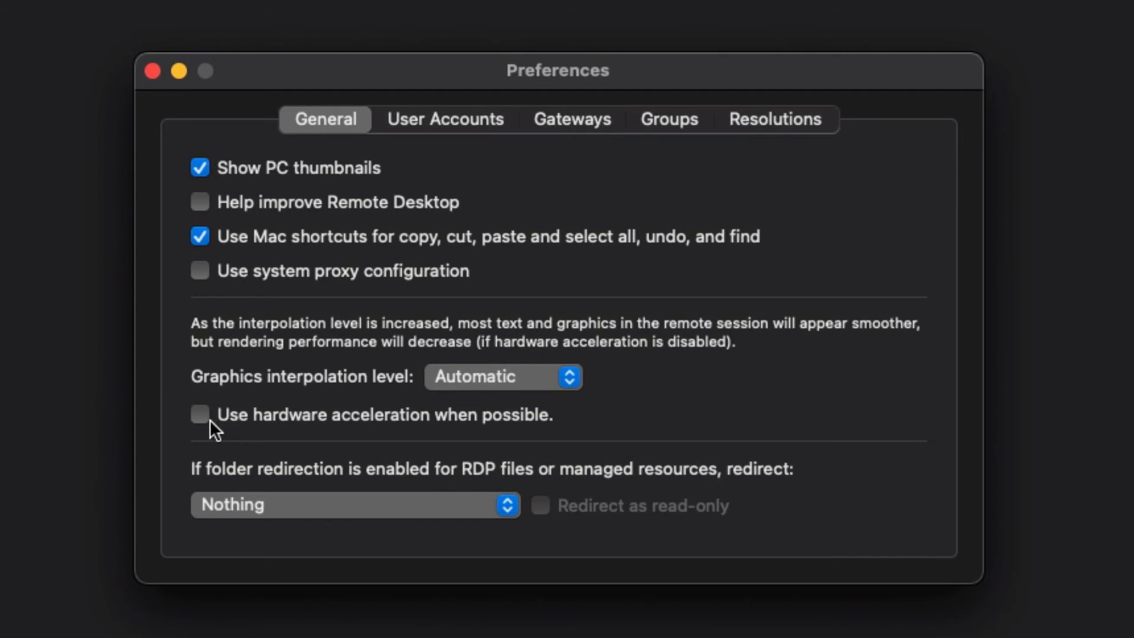
{"action": "mouse_move", "coordinate": [264, 261]}
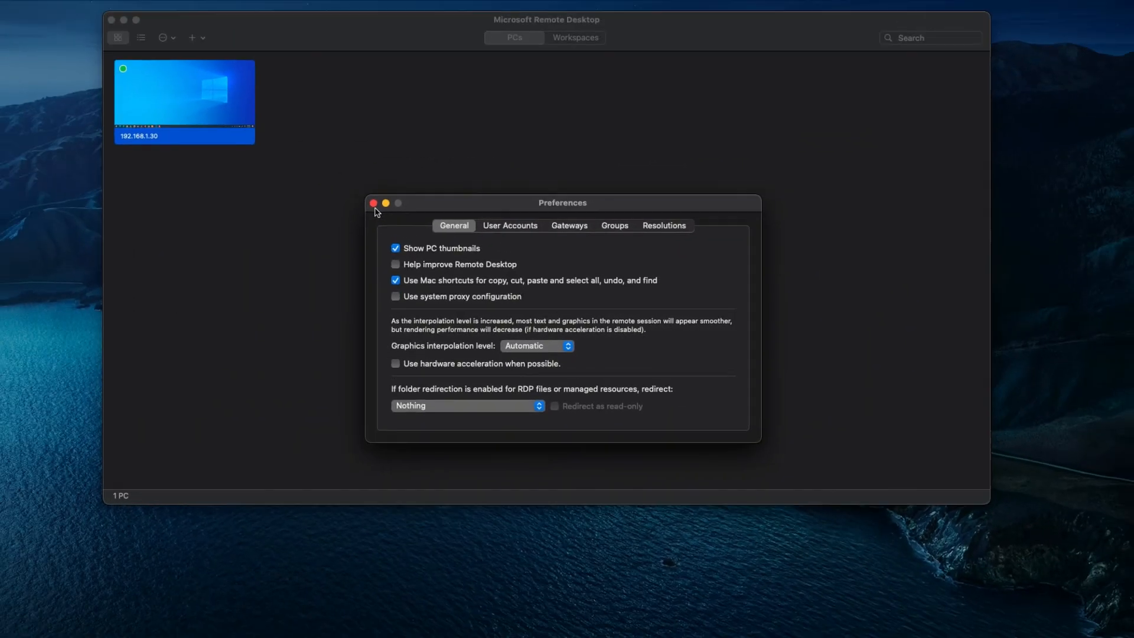
{"action": "left_click", "coordinate": [374, 203]}
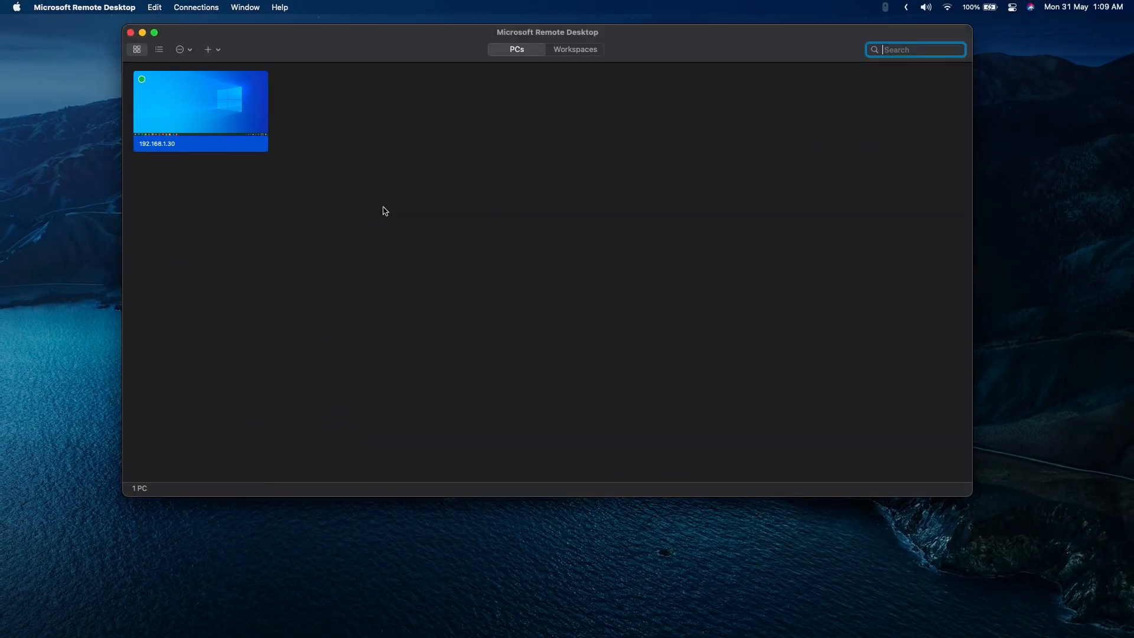
{"action": "mouse_move", "coordinate": [436, 45]}
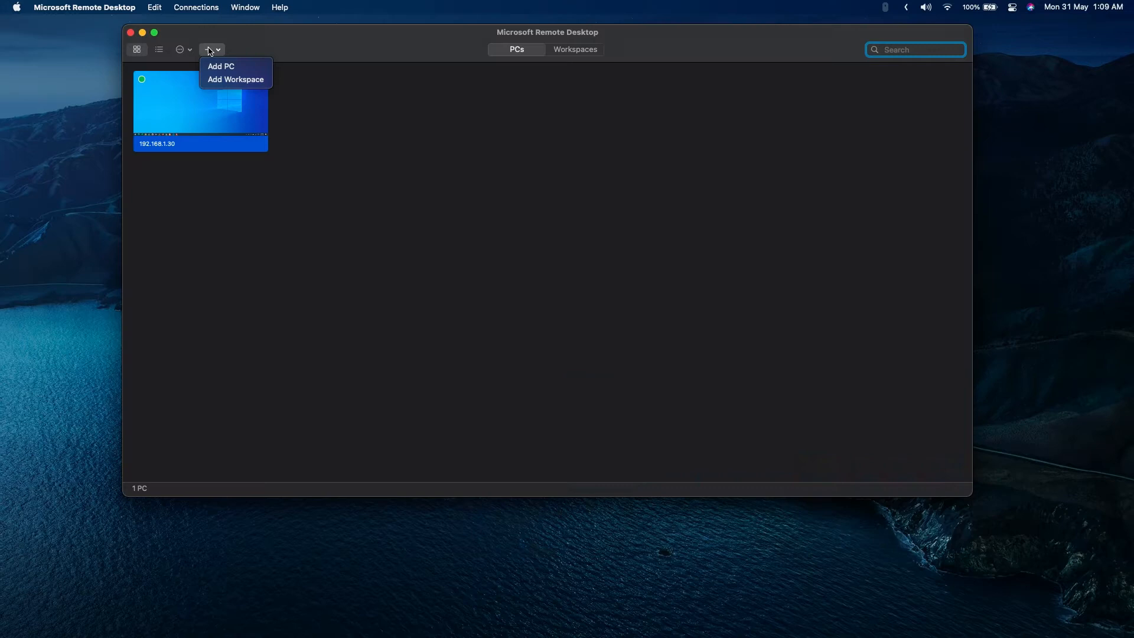
{"action": "left_click", "coordinate": [287, 202]}
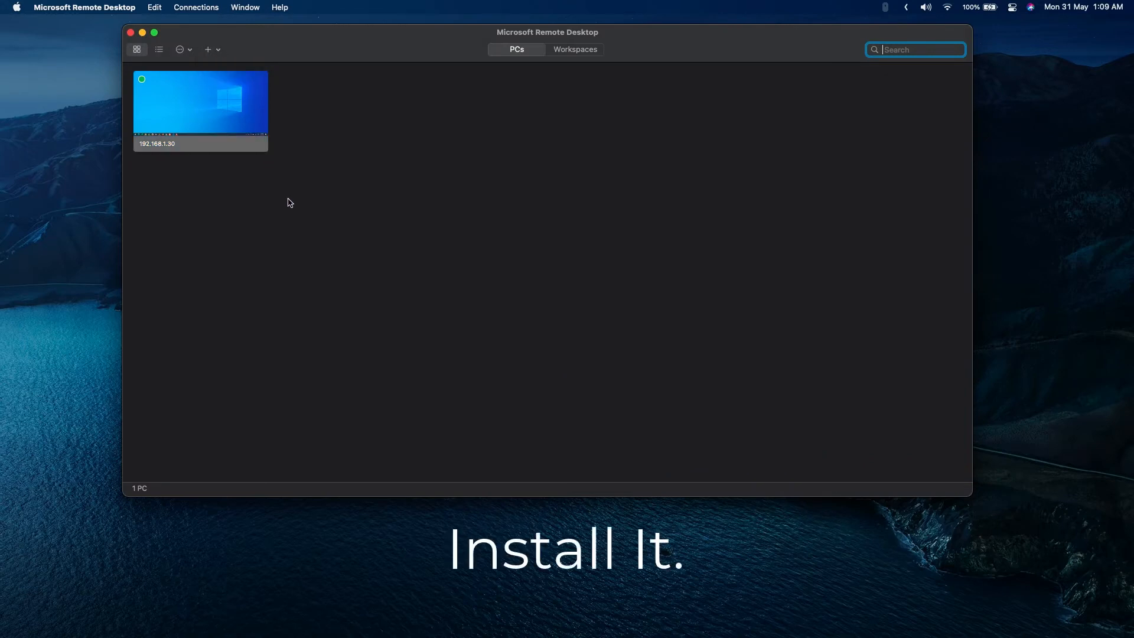
{"action": "double_click", "coordinate": [200, 101]}
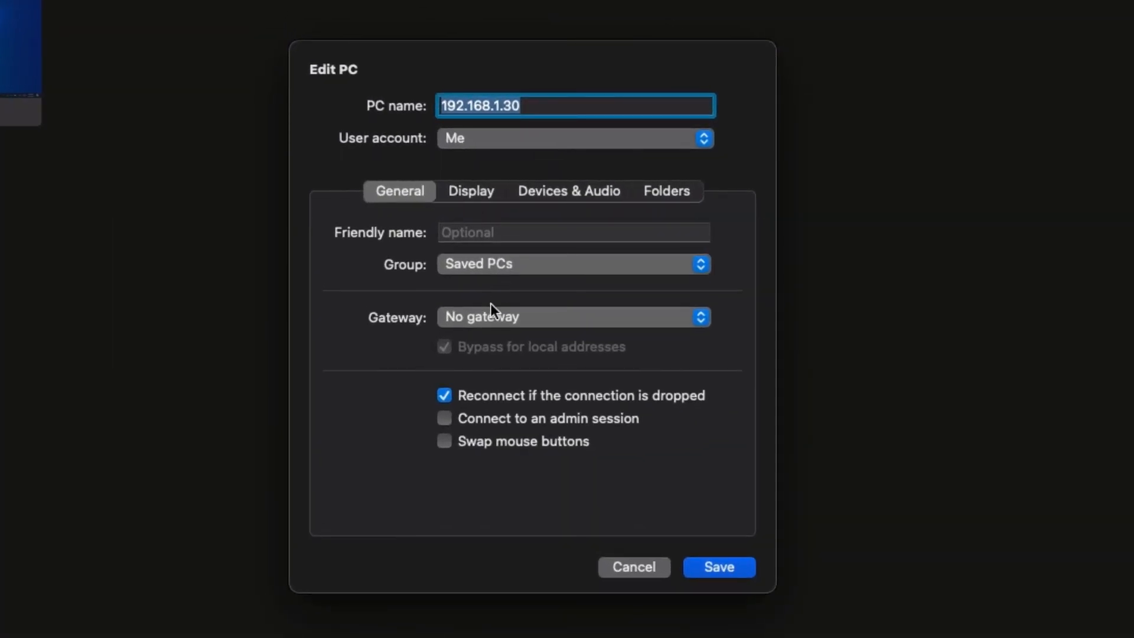
{"action": "mouse_move", "coordinate": [473, 146]}
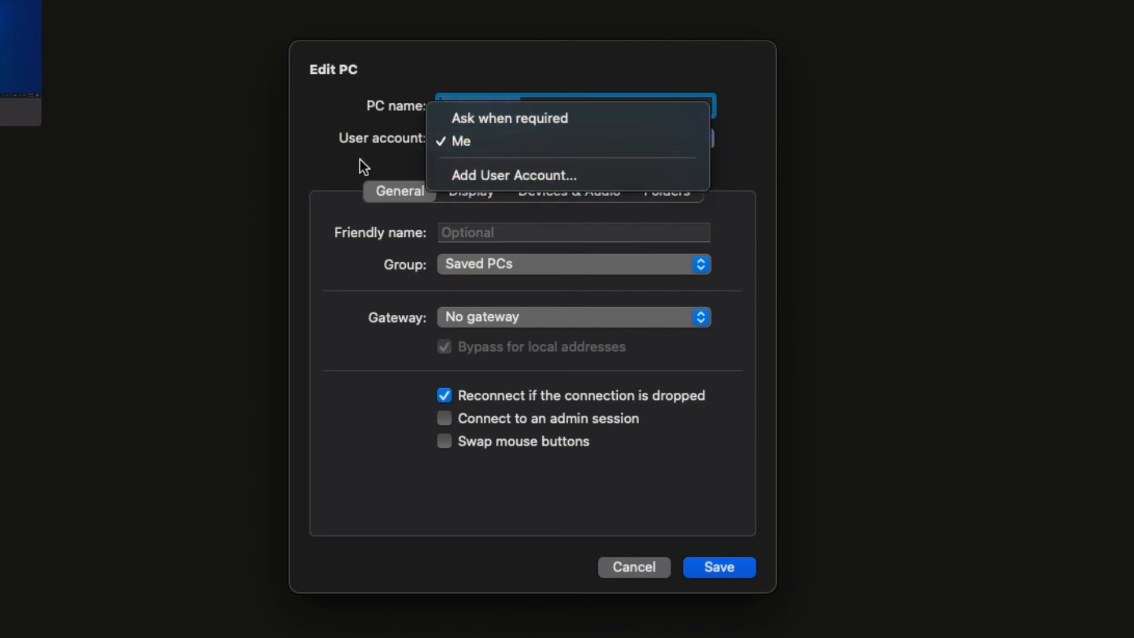
{"action": "left_click", "coordinate": [460, 141]}
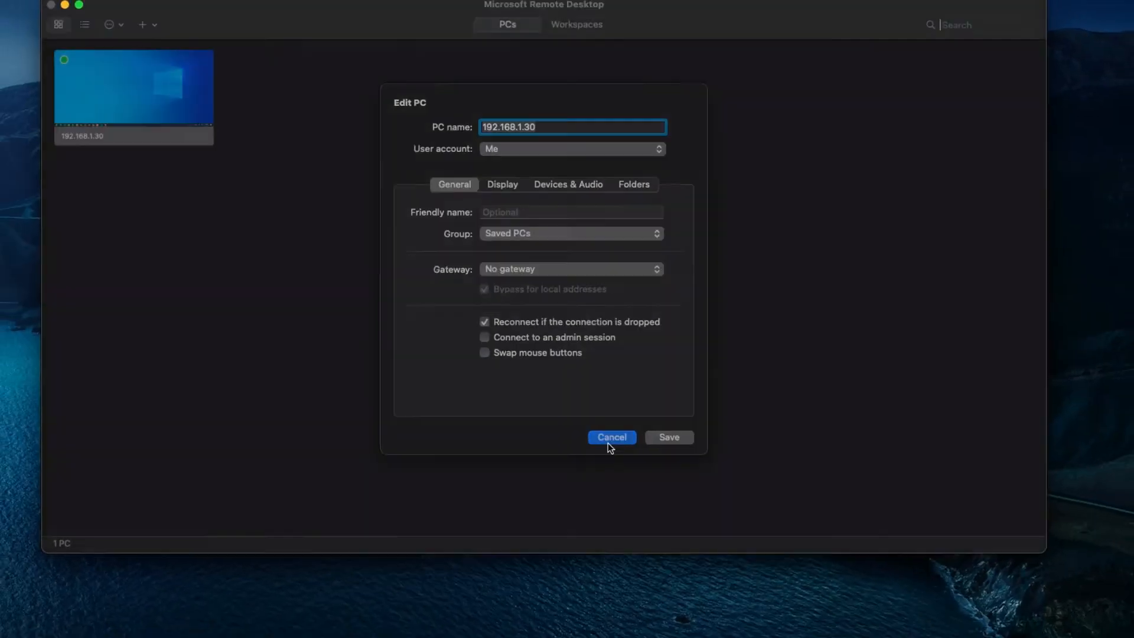
{"action": "left_click", "coordinate": [611, 437]}
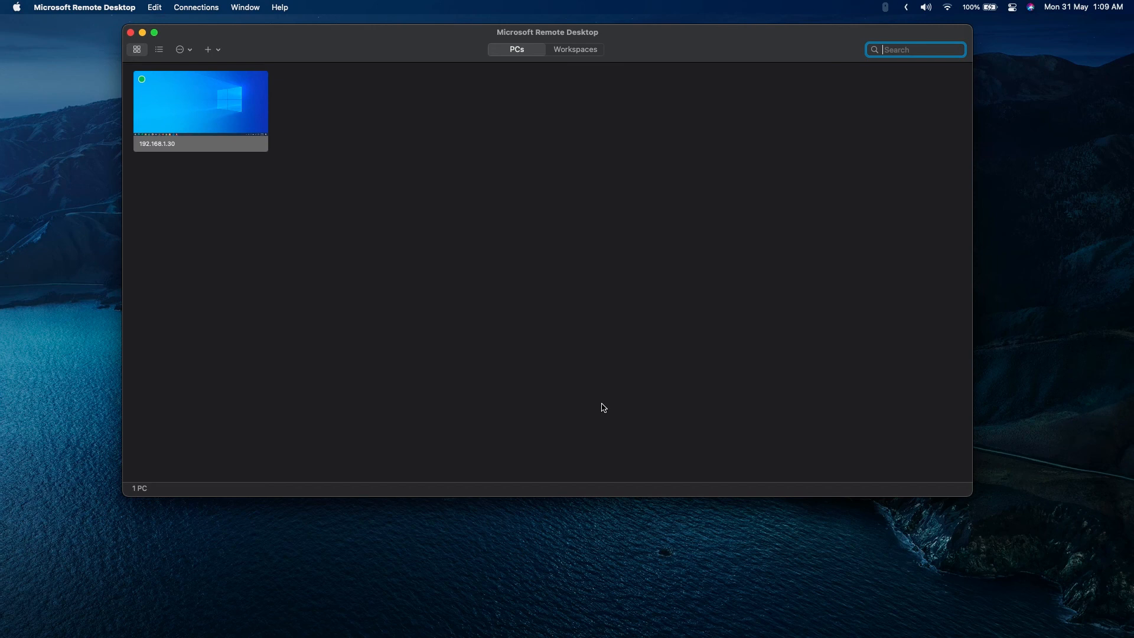
{"action": "mouse_move", "coordinate": [518, 305]}
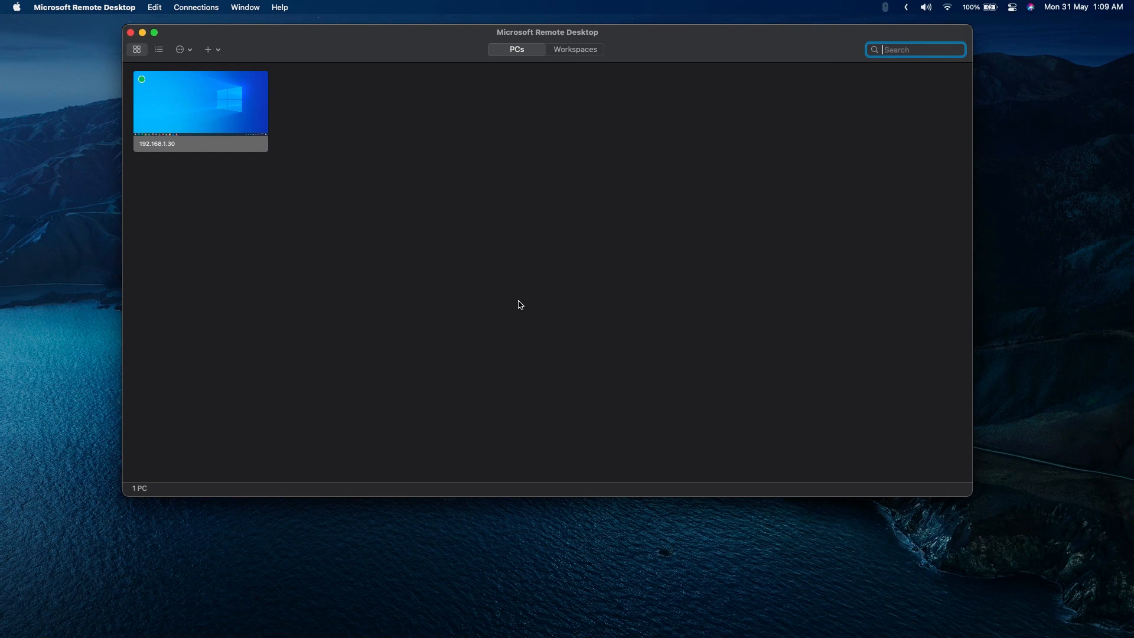
Start a remote session from the 192.168.1.30 PC tile to show its Windows 10 desktop
{"action": "double_click", "coordinate": [201, 102]}
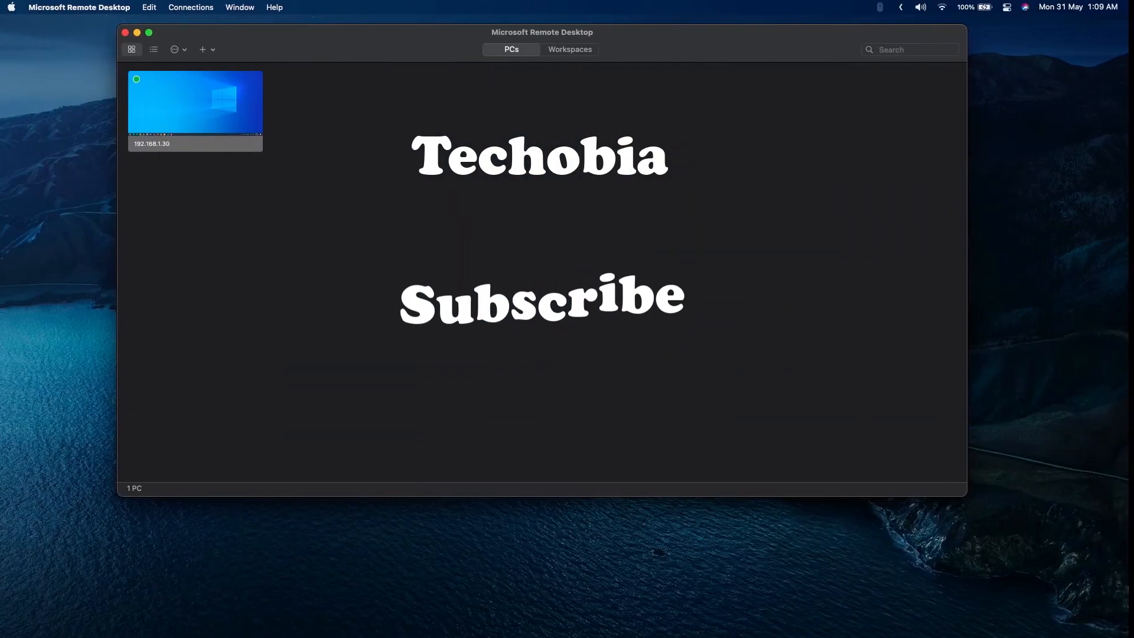
{"action": "double_click", "coordinate": [194, 103]}
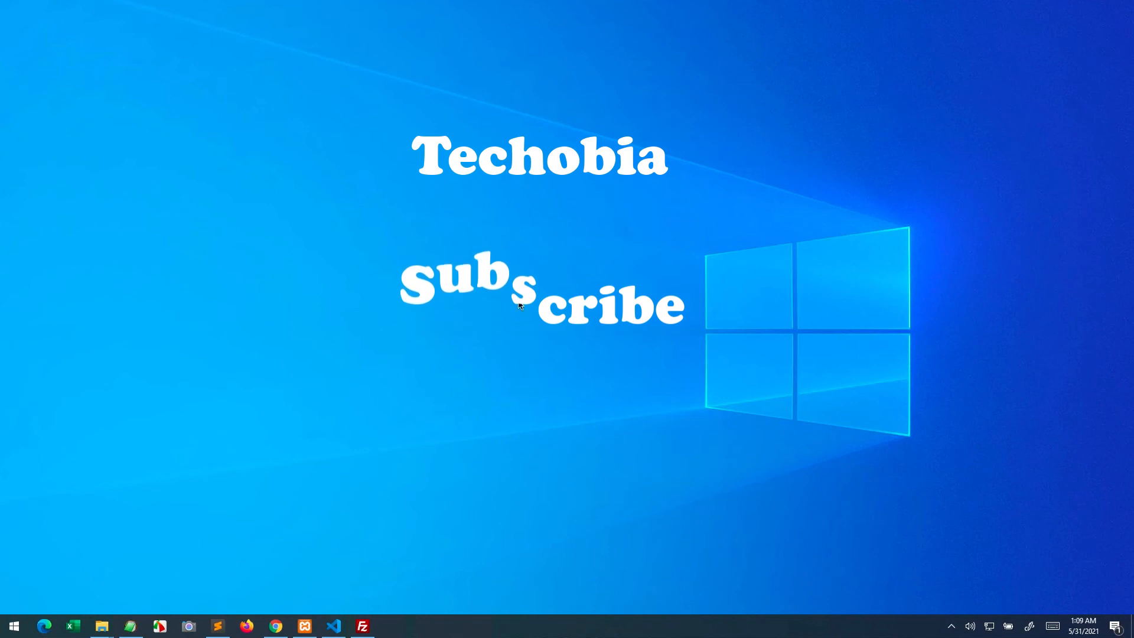